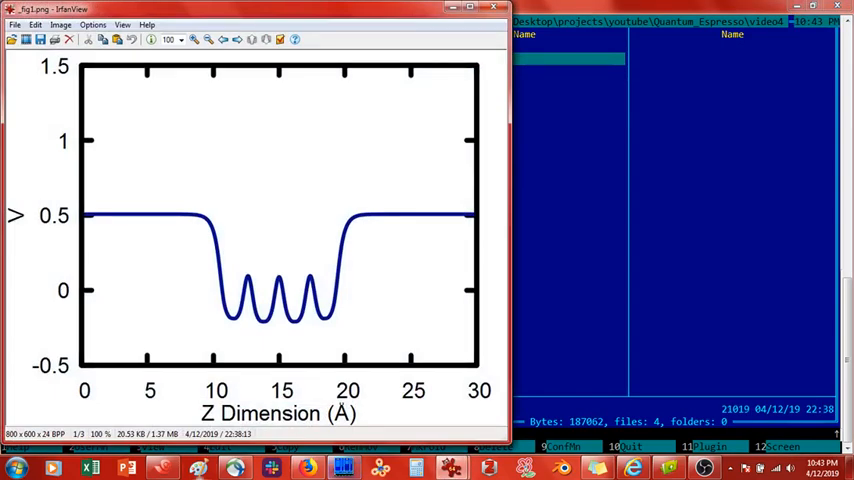
mouse_move(211, 319)
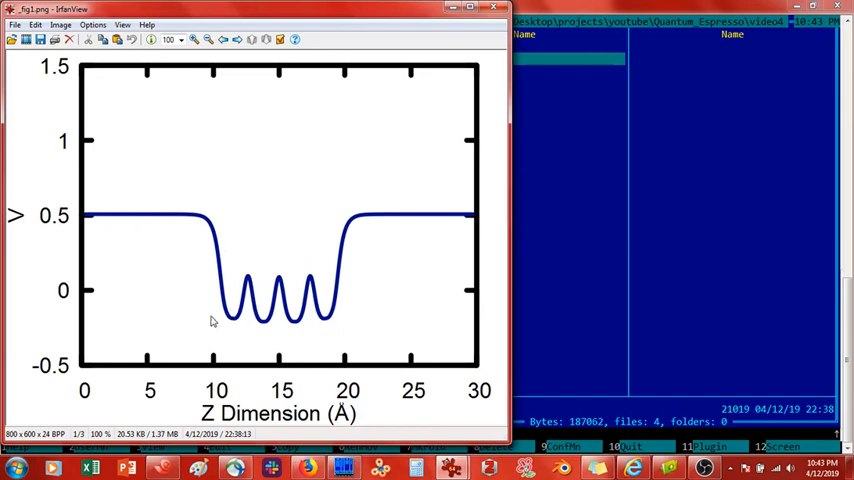
mouse_move(311, 293)
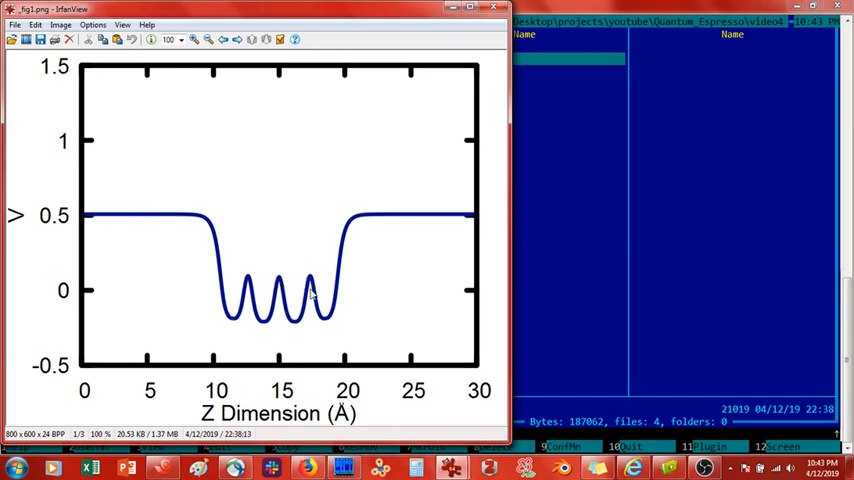
mouse_move(433, 215)
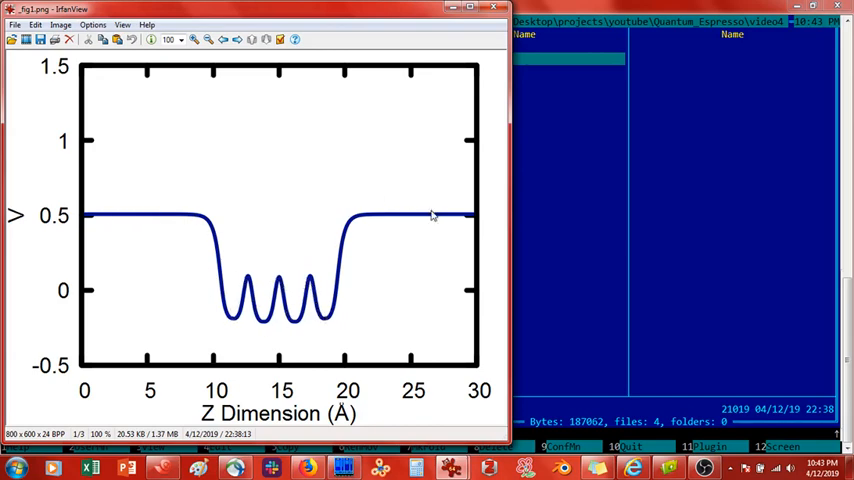
mouse_move(371, 231)
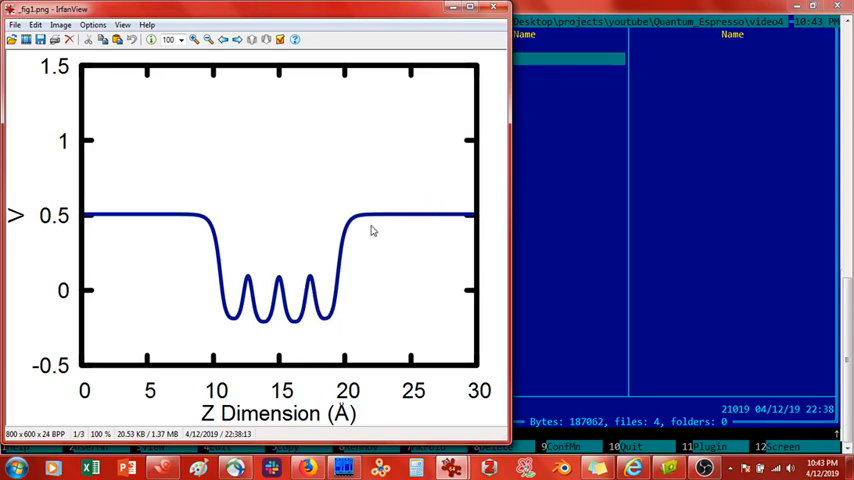
mouse_move(421, 226)
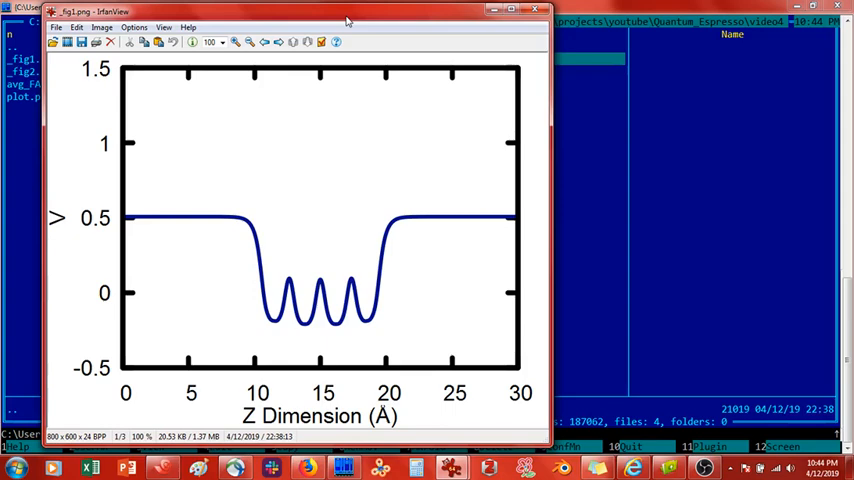
mouse_move(450, 240)
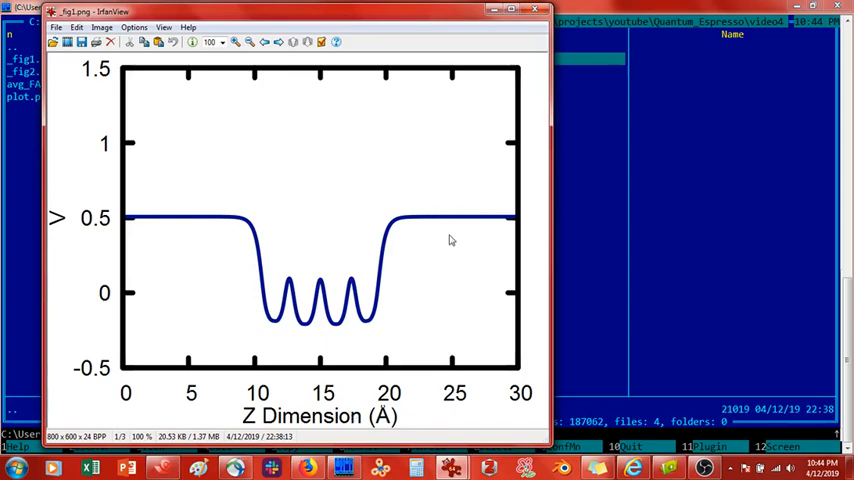
mouse_move(379, 219)
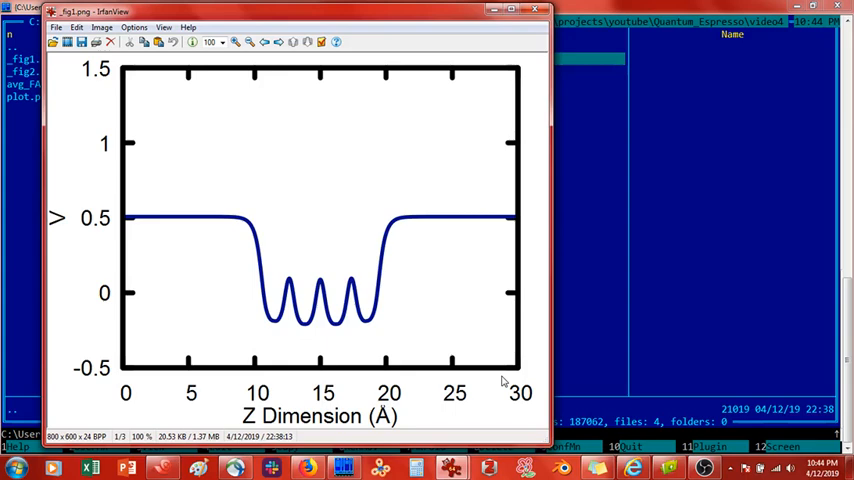
mouse_move(424, 325)
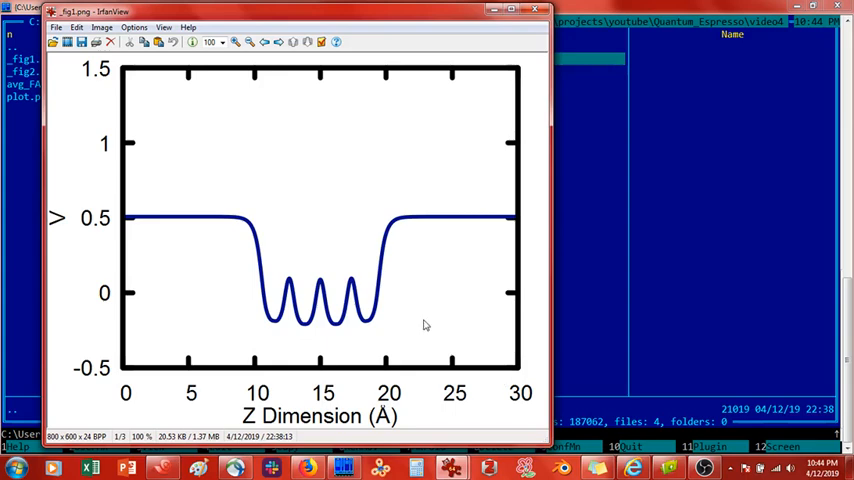
mouse_move(320, 312)
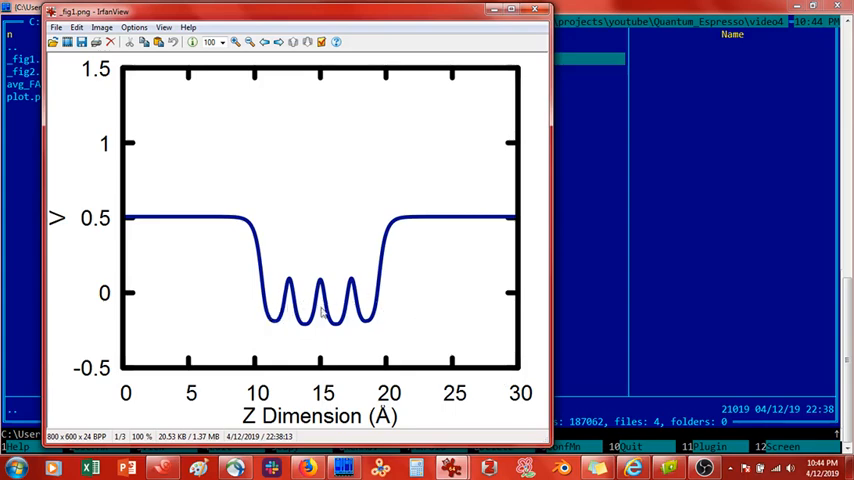
mouse_move(288, 307)
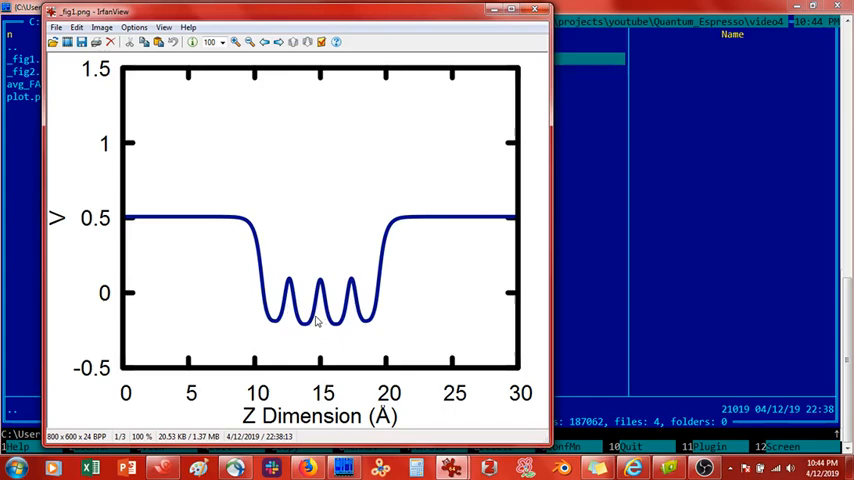
mouse_move(260, 328)
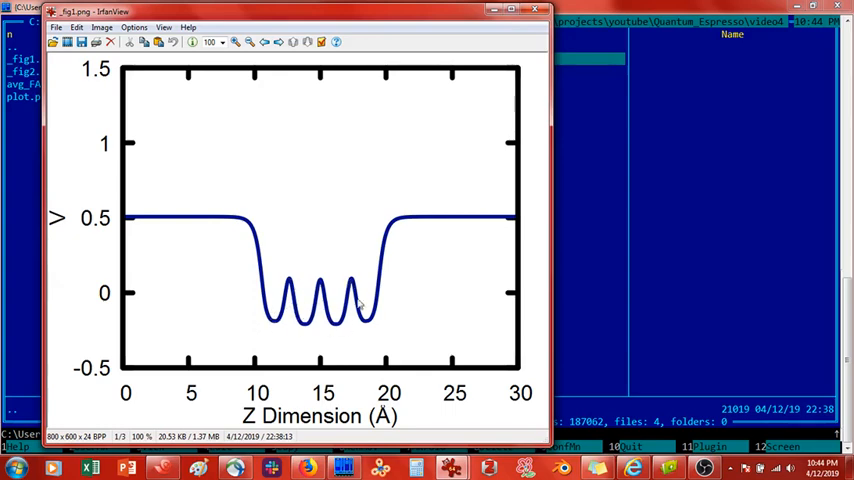
mouse_move(336, 337)
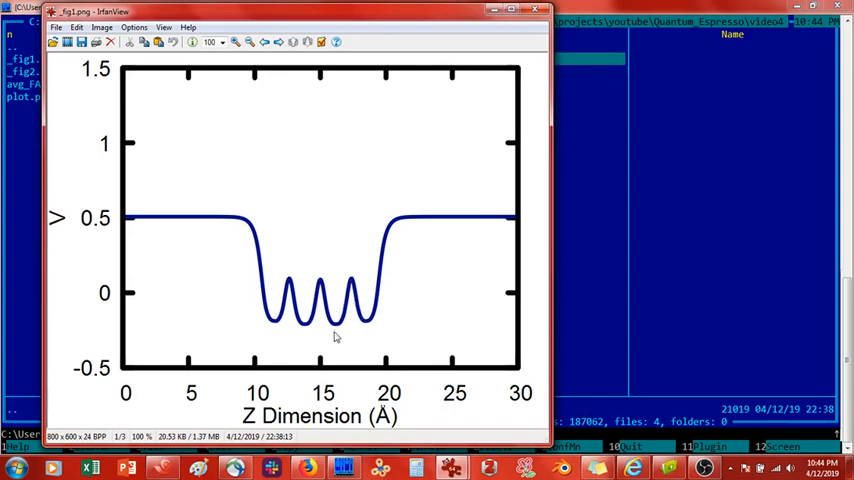
mouse_move(397, 277)
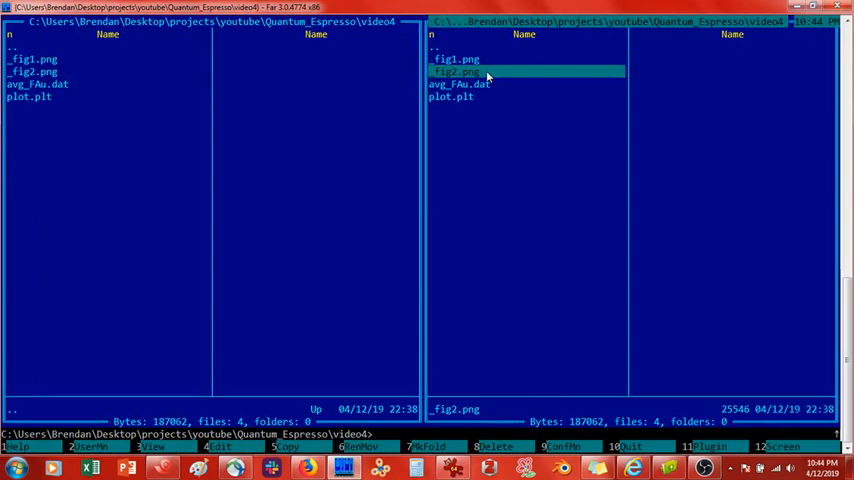
View _fig2.png, the Uncorrected potential curve with its extra dip near 20 Å
double_click(457, 71)
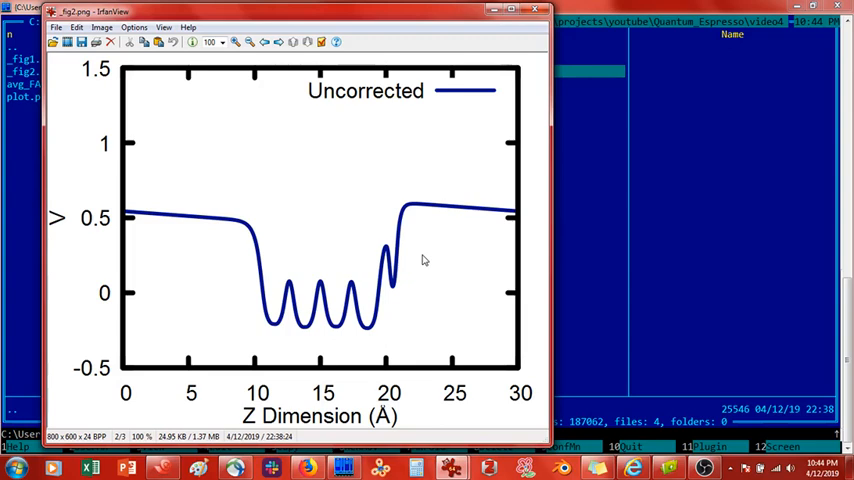
mouse_move(400, 291)
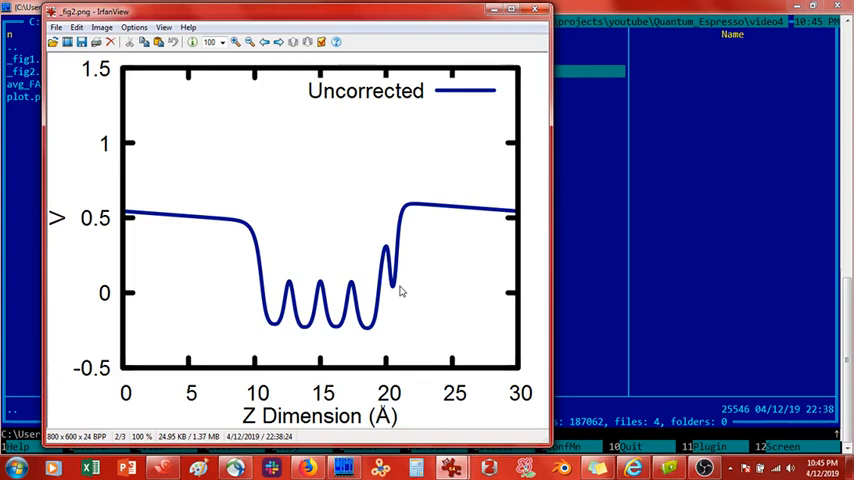
mouse_move(450, 212)
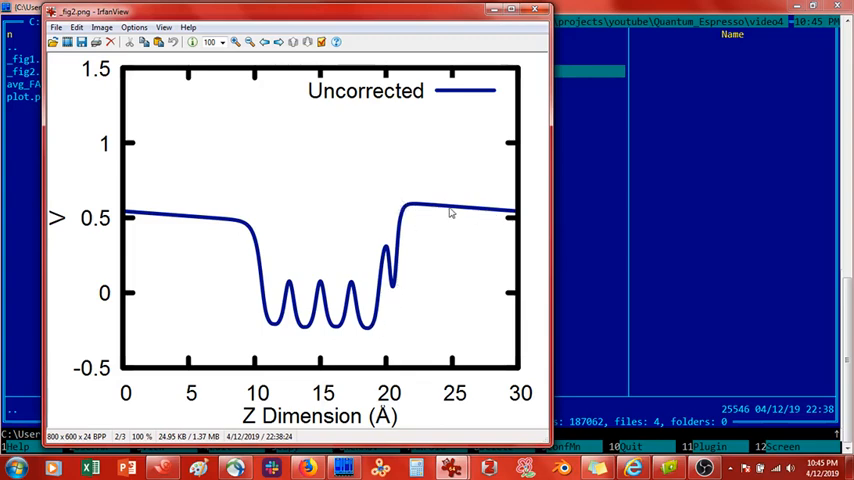
mouse_move(275, 315)
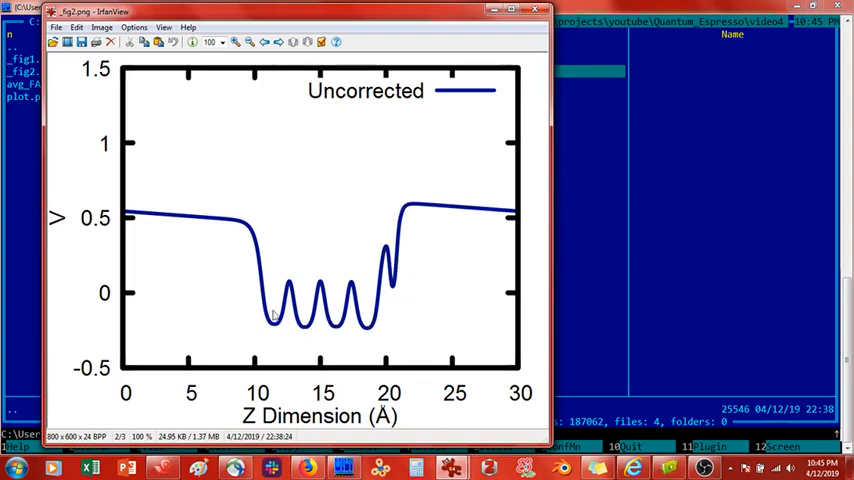
mouse_move(325, 305)
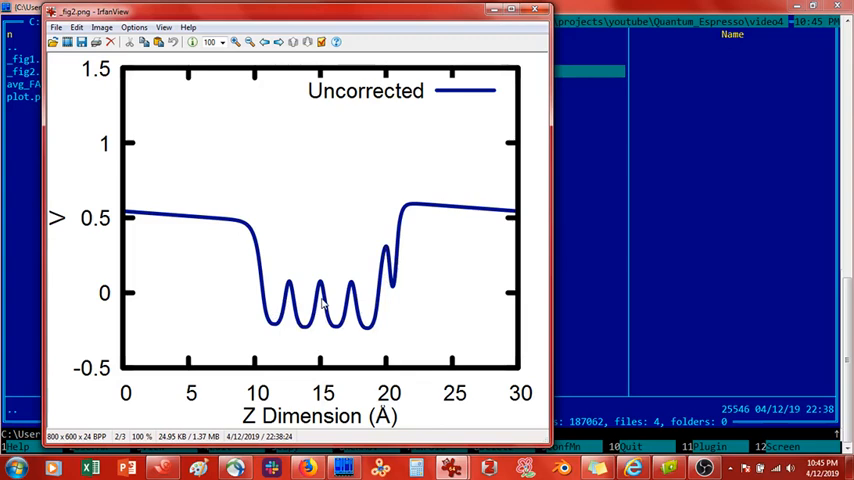
mouse_move(515, 218)
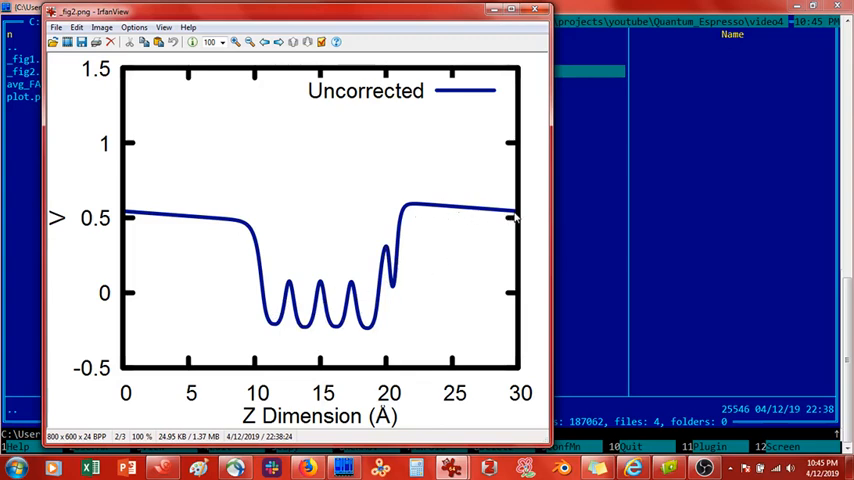
mouse_move(395, 288)
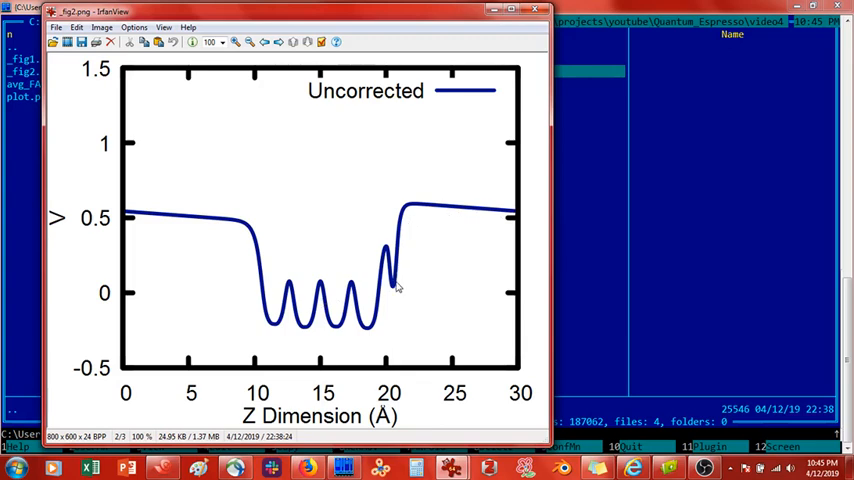
mouse_move(388, 270)
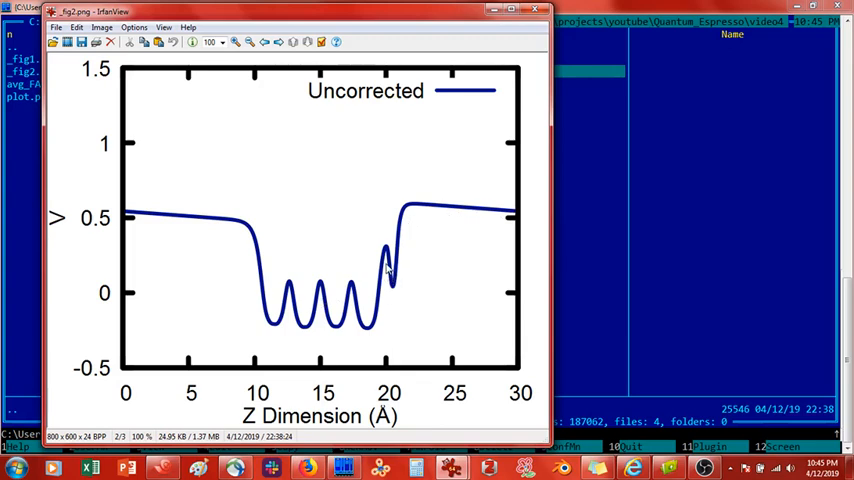
mouse_move(391, 293)
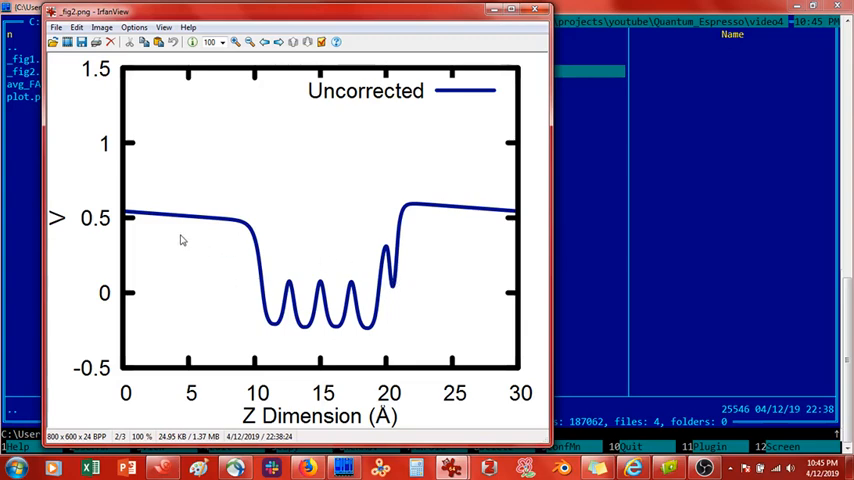
mouse_move(238, 229)
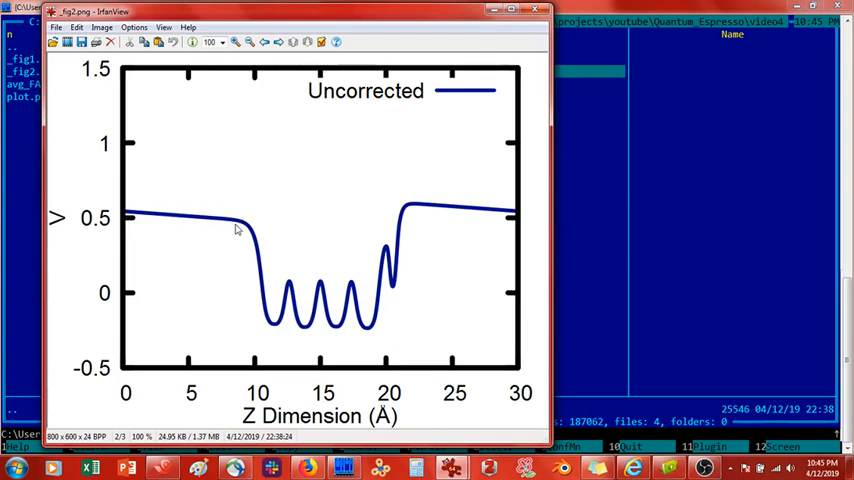
mouse_move(414, 219)
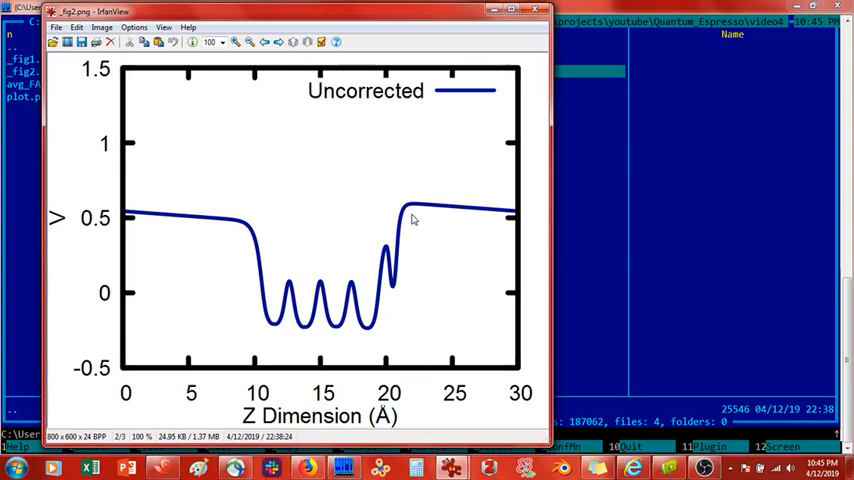
mouse_move(412, 224)
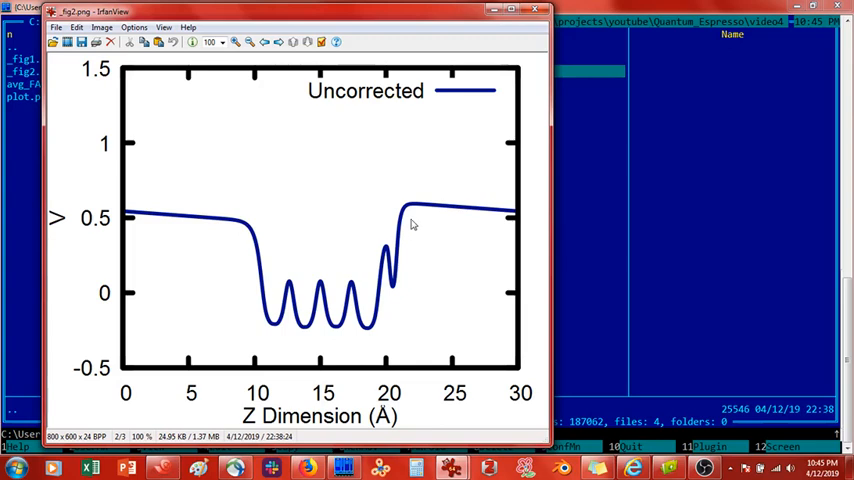
mouse_move(416, 218)
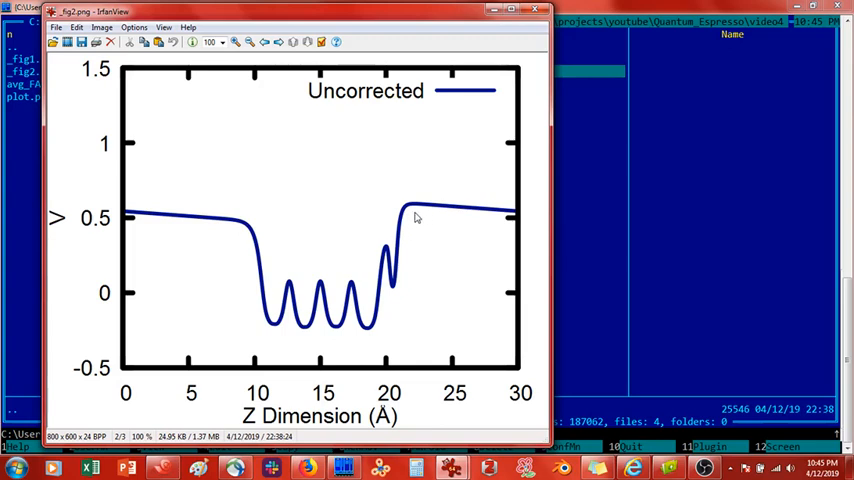
mouse_move(511, 222)
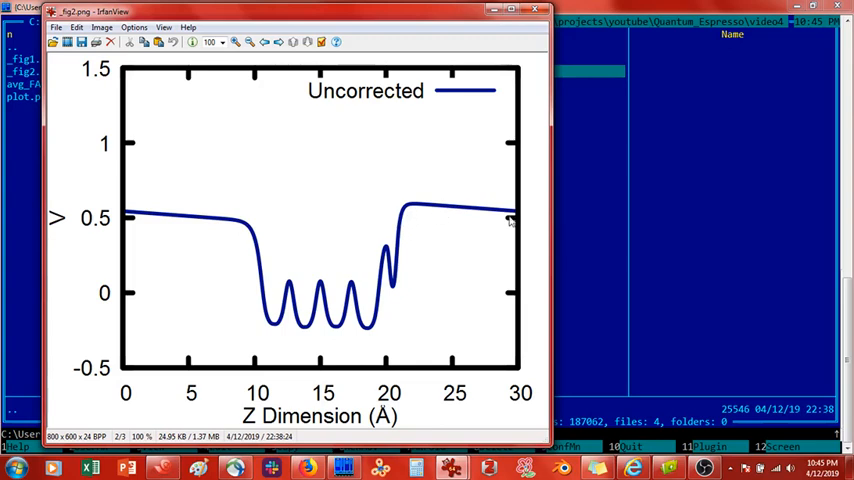
mouse_move(468, 221)
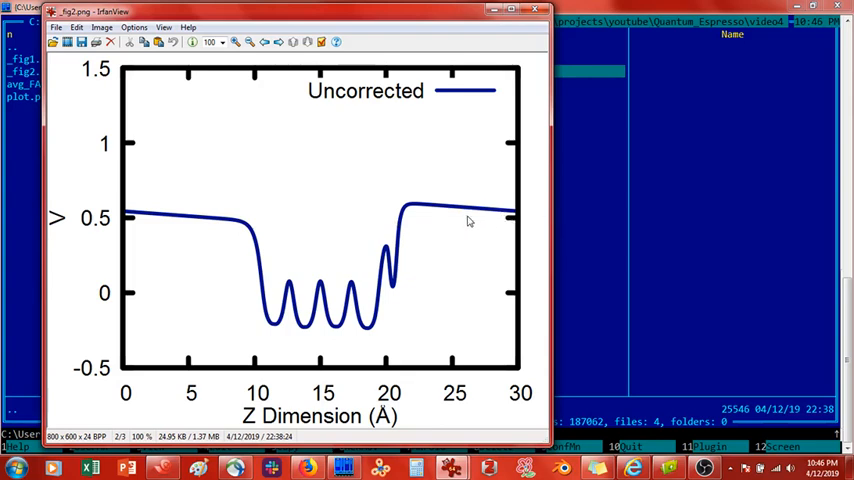
mouse_move(393, 286)
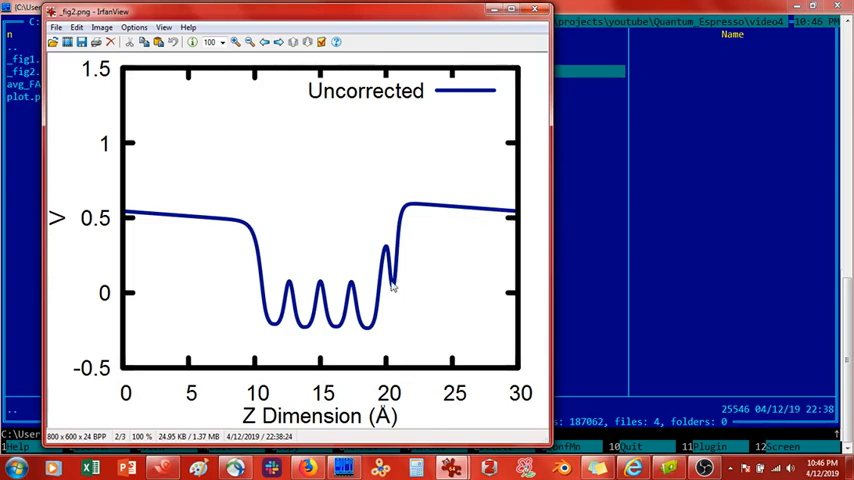
mouse_move(576, 111)
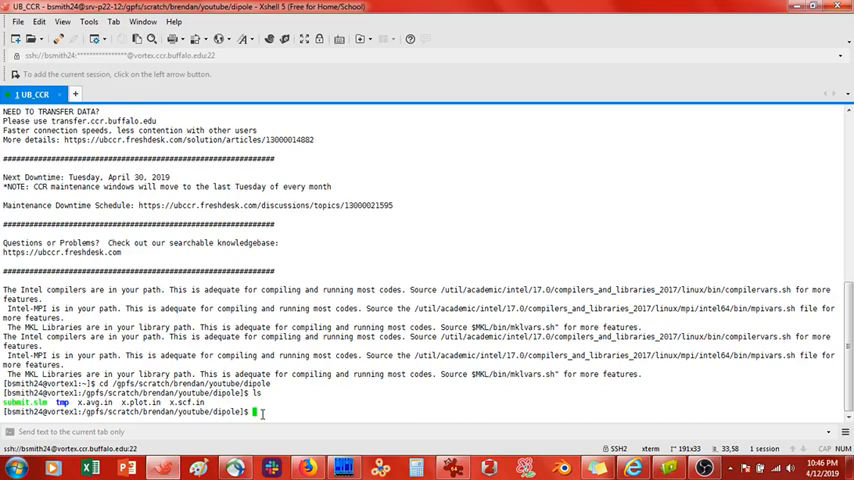
Enter /gpfs/scratch/brendan/youtube/dipole and list x.scf.in, x.avg.in and x.plot.in
double_click(188, 402)
type("vi x.scf.in")
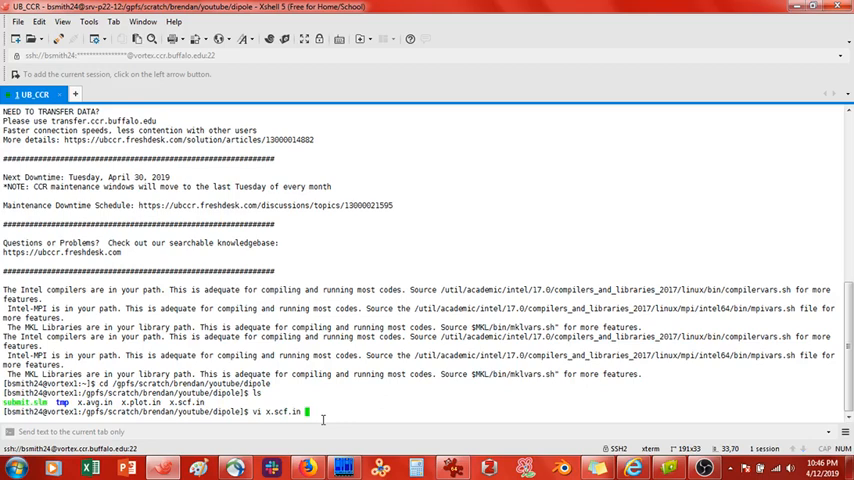
View x.scf.in in vi, highlighting the tefield/dipfield lines and the eamp amplitude
key("Return")
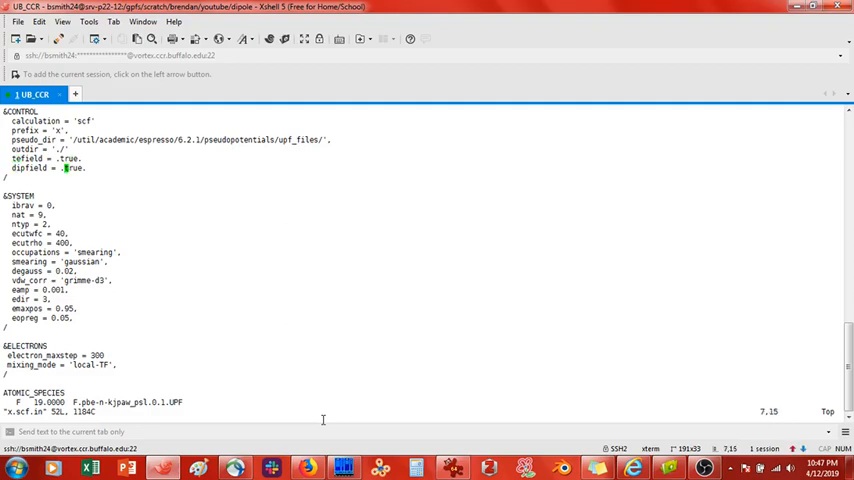
mouse_move(20, 167)
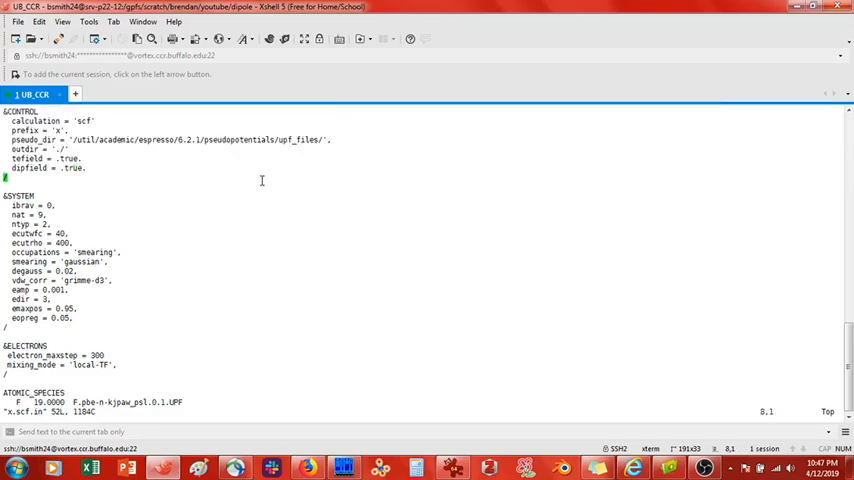
left_click(78, 280)
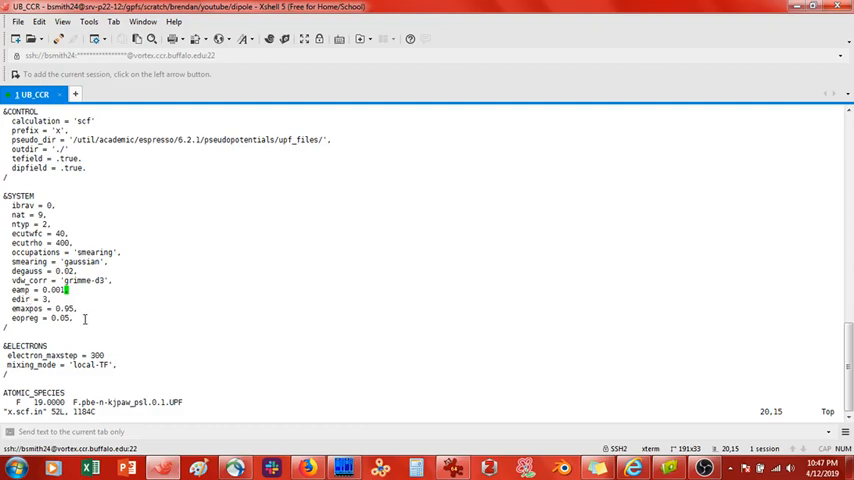
double_click(57, 318)
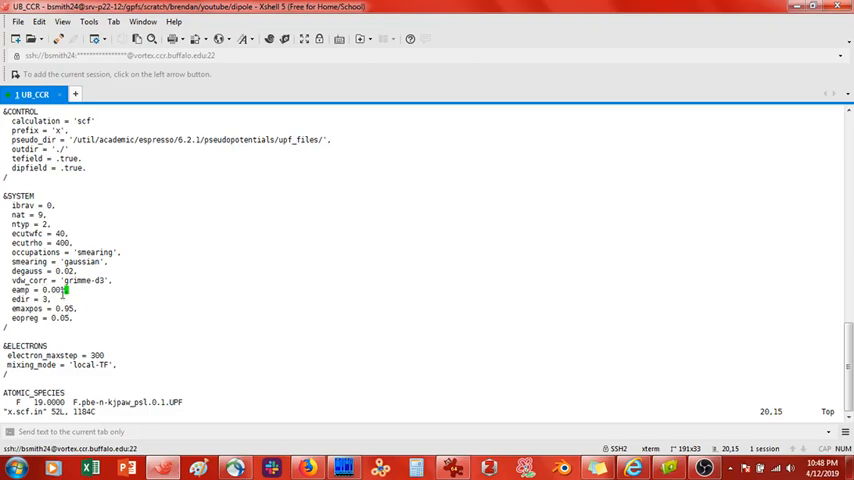
double_click(52, 290)
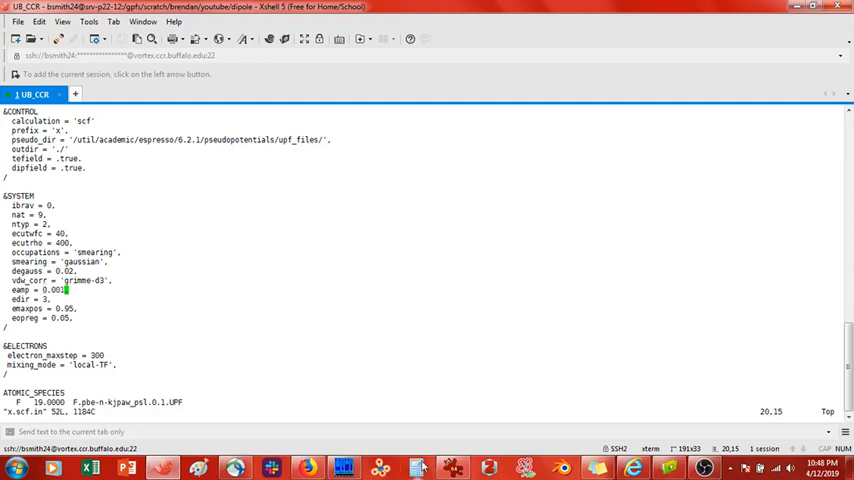
left_click(416, 467)
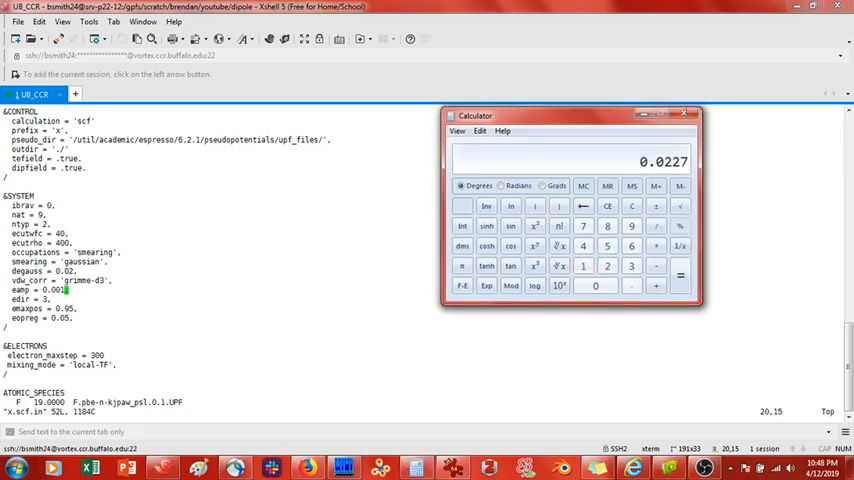
left_click(683, 115)
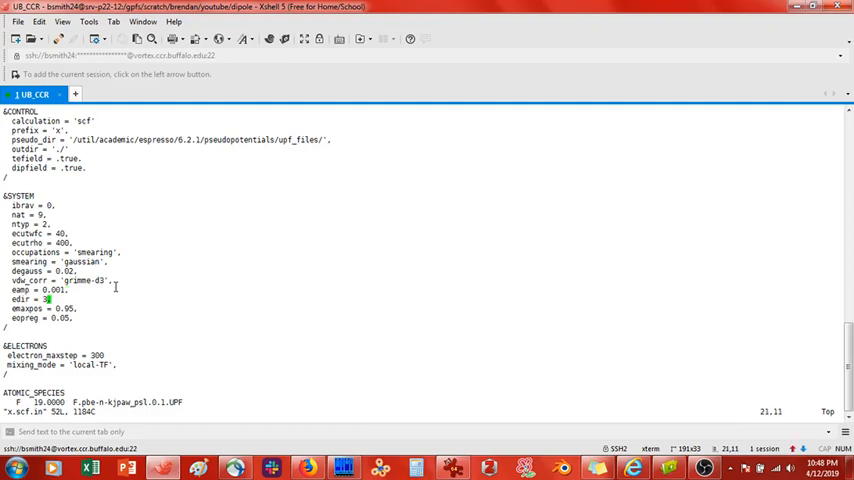
Page through ATOMIC_SPECIES, K_POINTS, CELL_PARAMETERS and ATOMIC_POSITIONS, then back toward SYSTEM
scroll("down", 3)
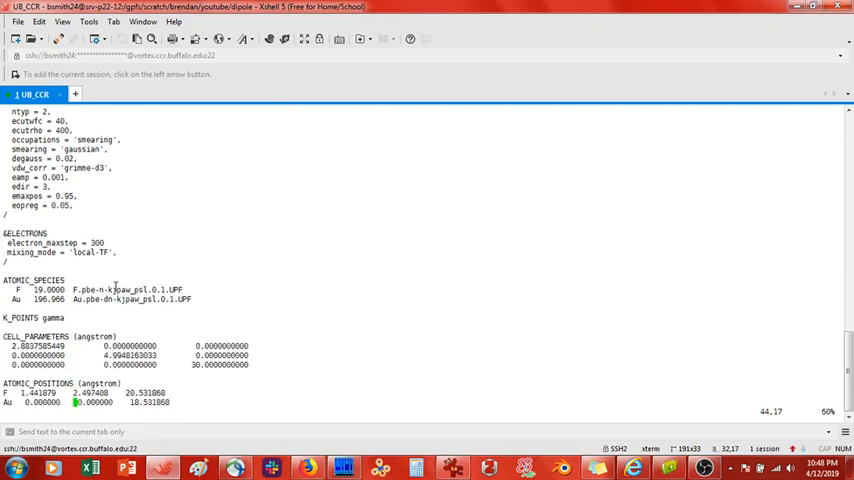
scroll("down", 3)
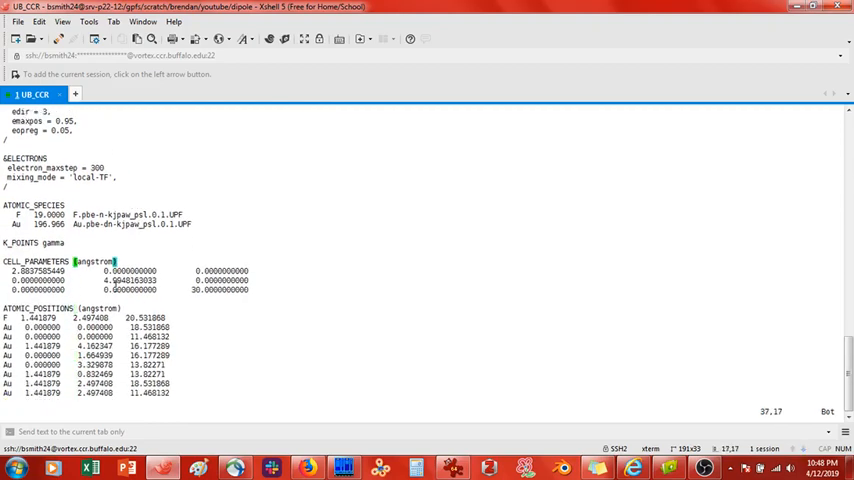
scroll("up", 3)
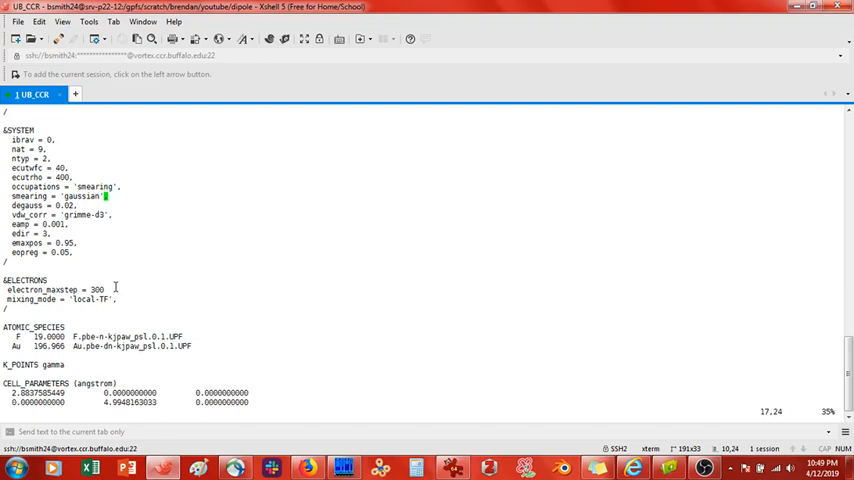
mouse_move(105, 187)
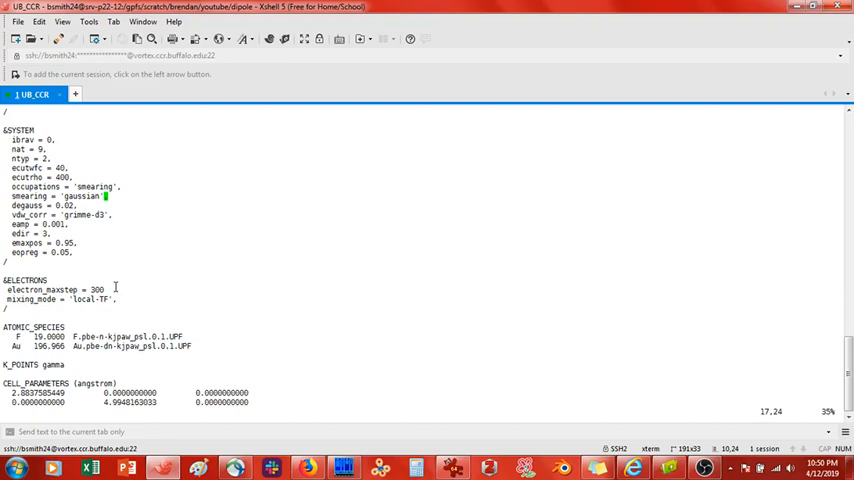
Scroll to the top of x.scf.in to see the &CONTROL block and edir setting again
scroll("up", 3)
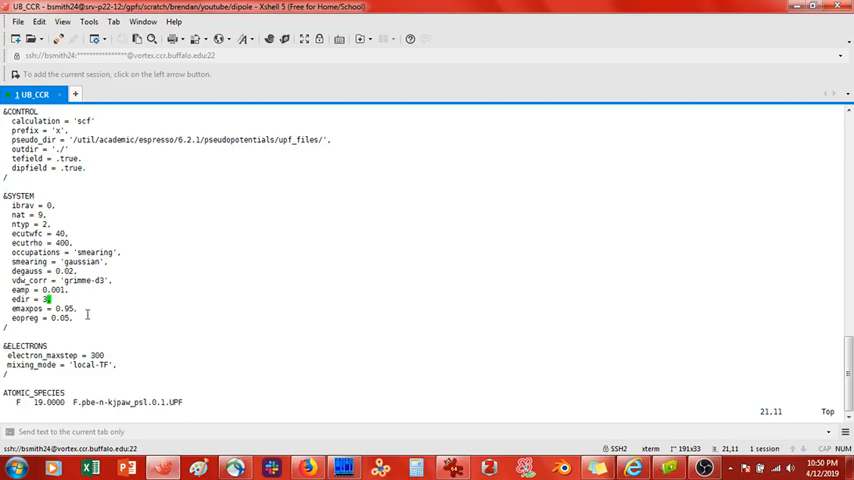
mouse_move(168, 190)
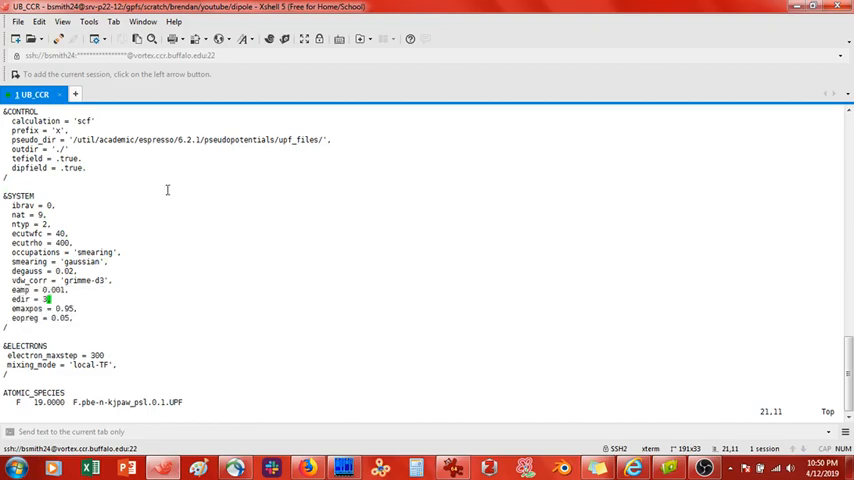
mouse_move(115, 292)
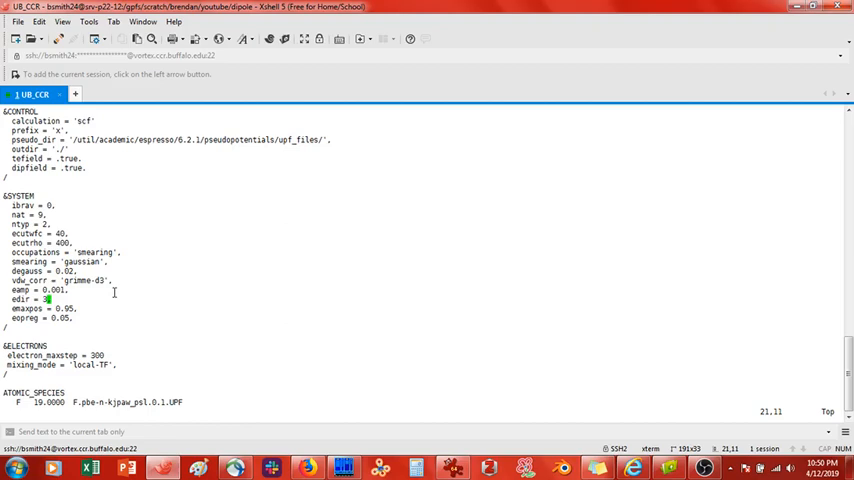
Quit vi with :q! and start a direct pw.x < x.scf.in run
type(":q!")
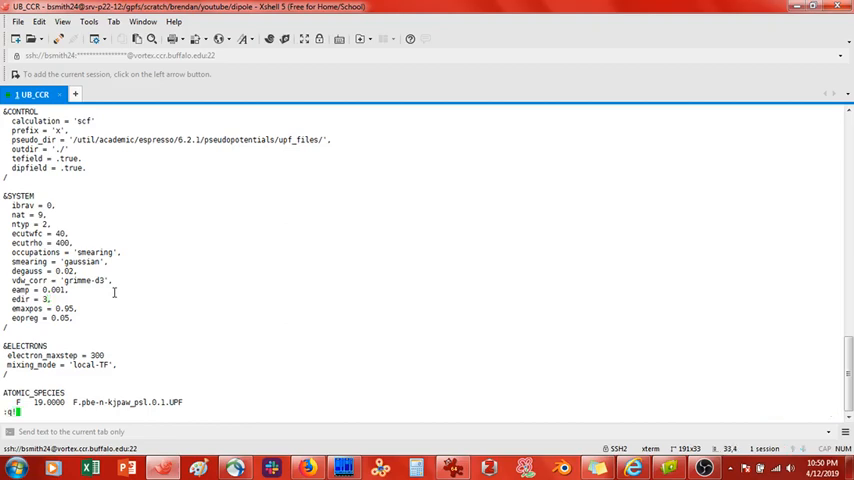
key("Return")
type("ls")
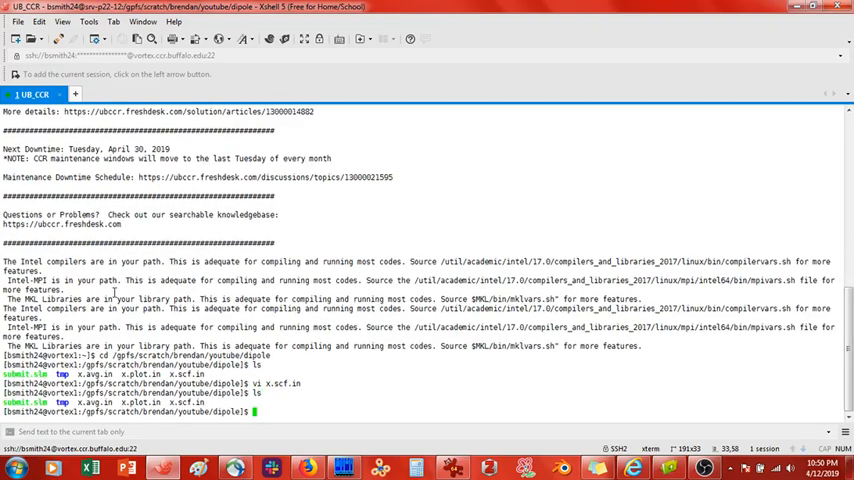
type("pw.x <")
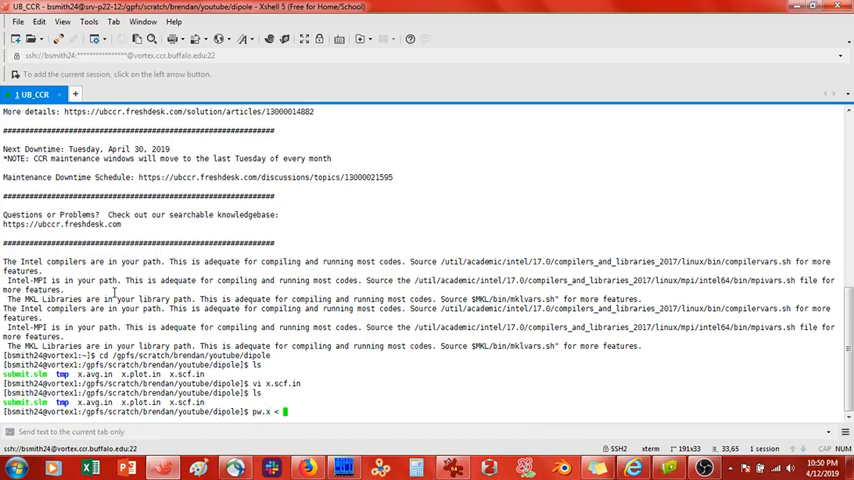
type("x.scf.in")
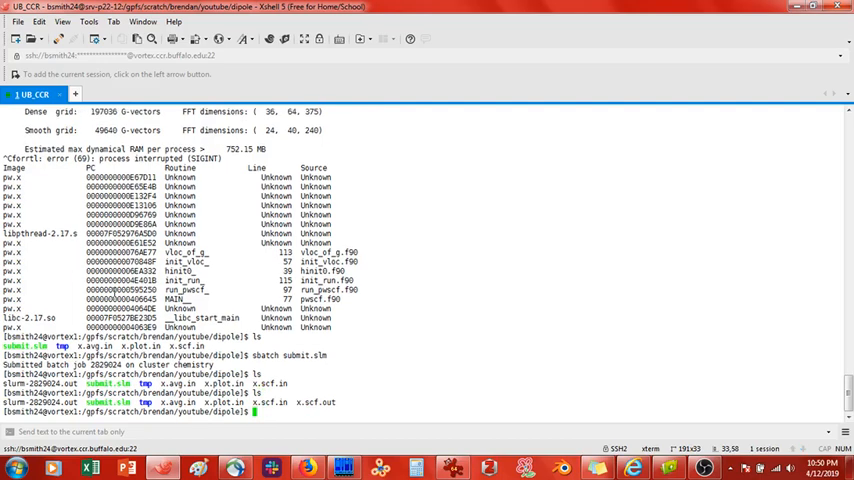
Page through x.scf.out in vi to the summary showing convergence in 17 iterations
type("vi x.scf.o")
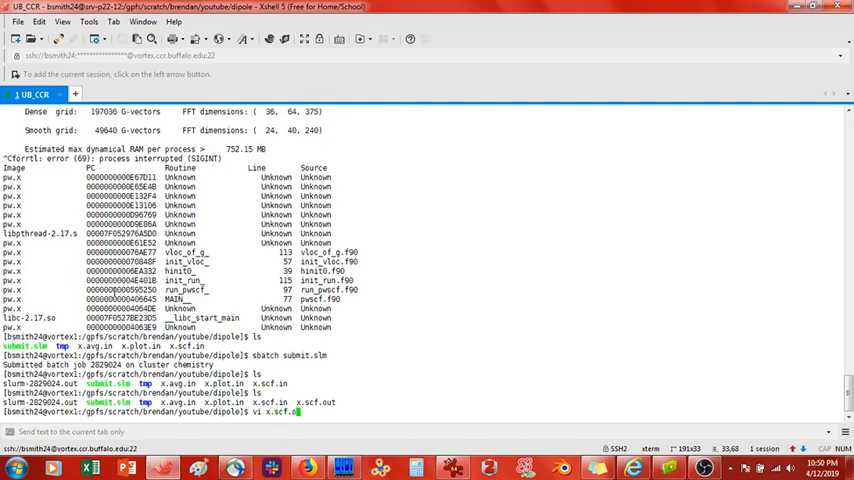
key("Return")
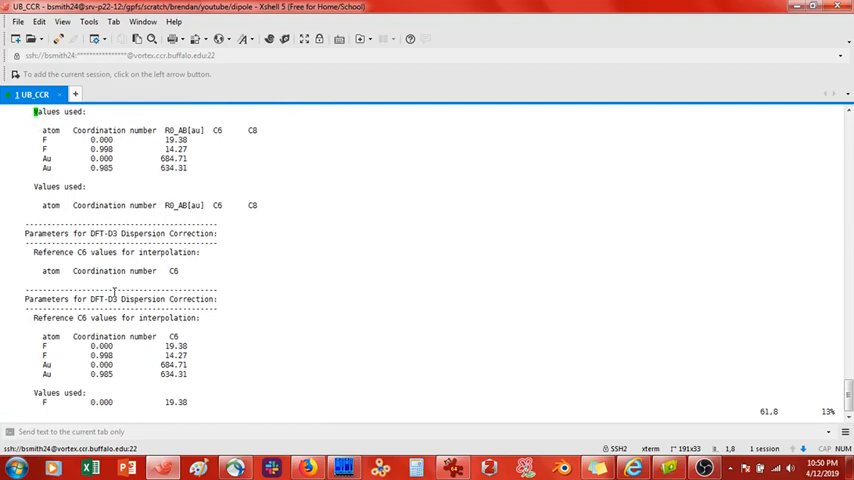
scroll("down", 3)
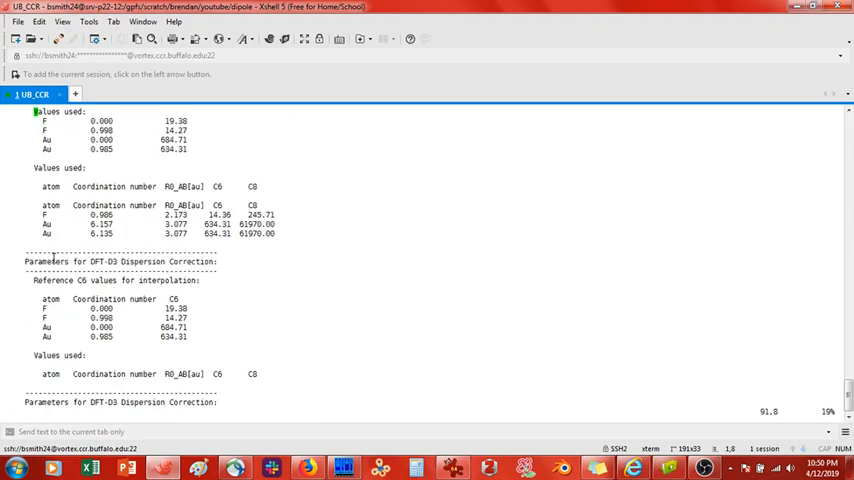
scroll("down", 3)
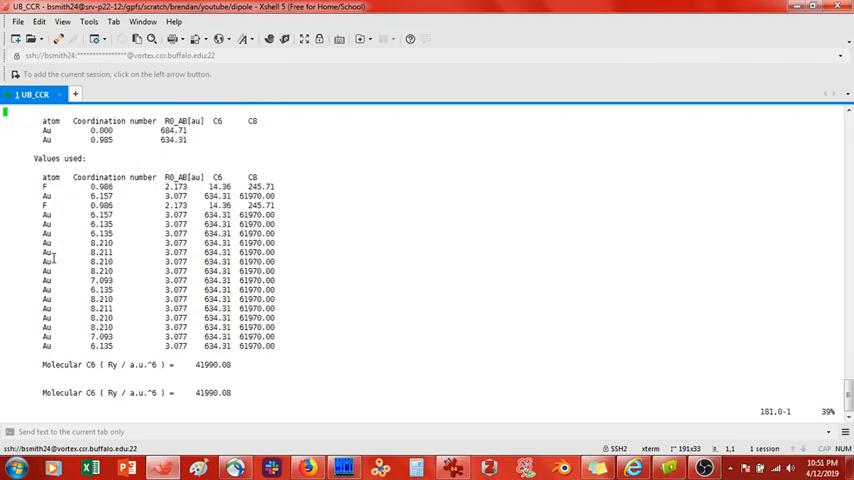
scroll("down", 3)
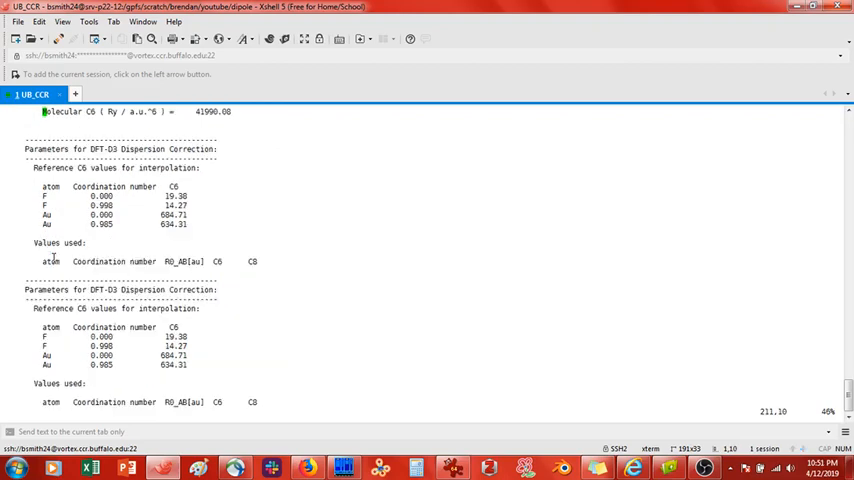
scroll("down", 3)
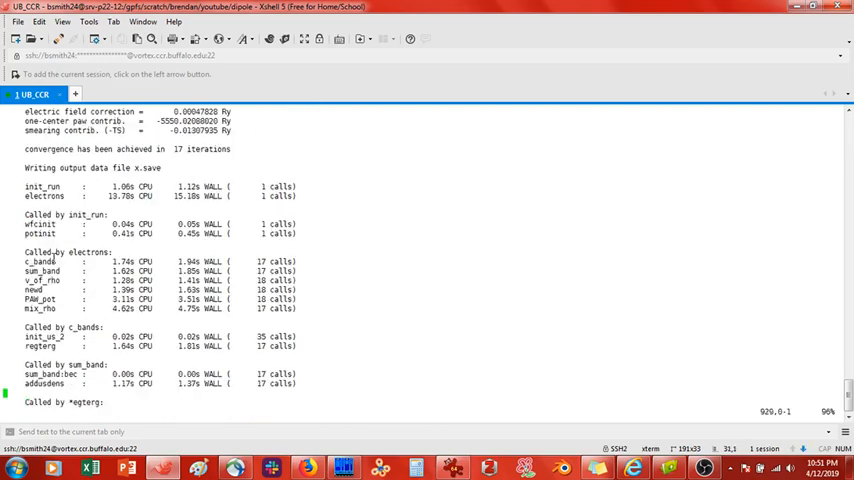
scroll("up", 3)
type("ls")
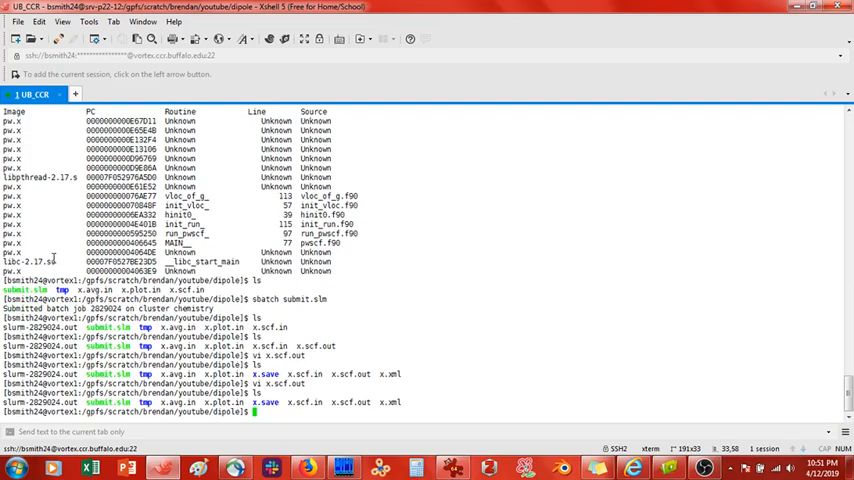
View x.plot.in in vi, then run pp.x < x.plot.in > x.plot.out
type("vi x.plot.in")
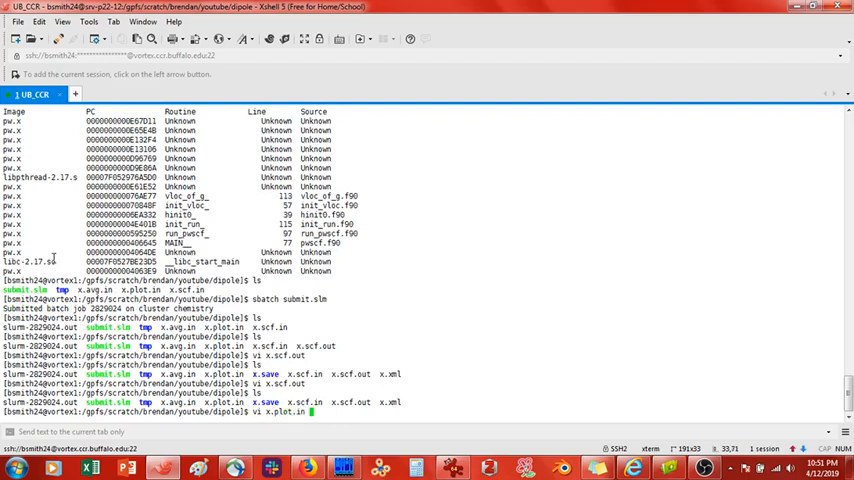
key("Return")
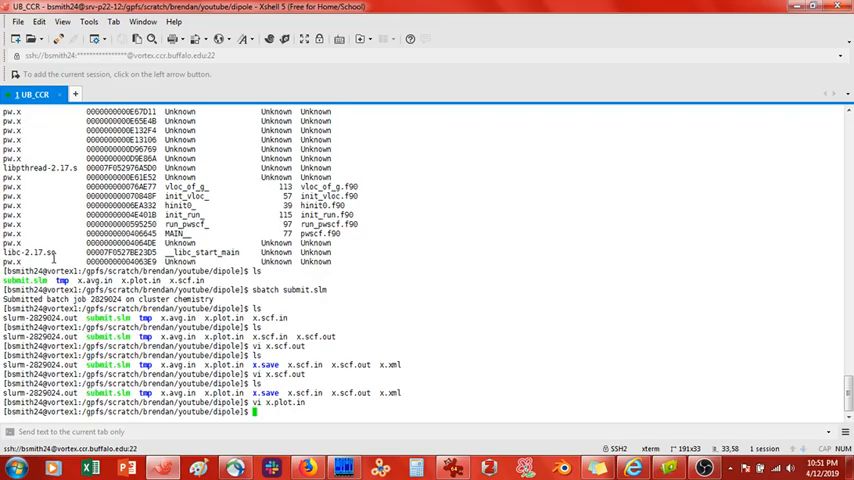
type("pp.x")
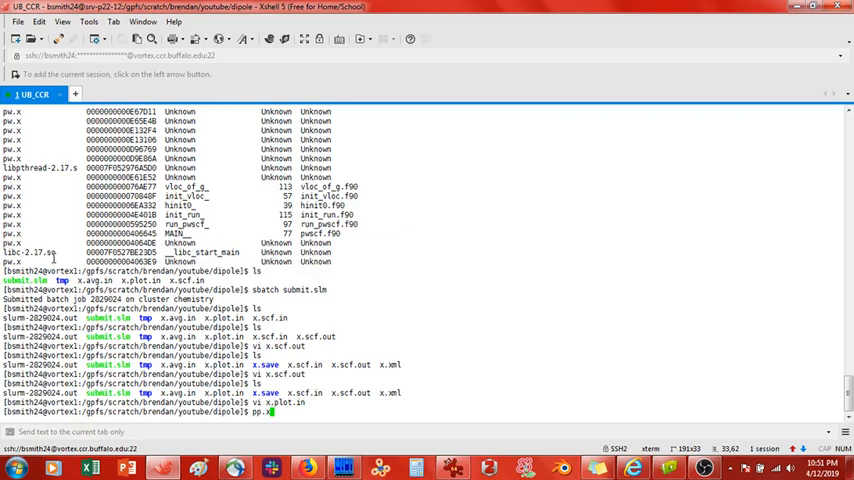
type("< x.plot.in > x.plot.out")
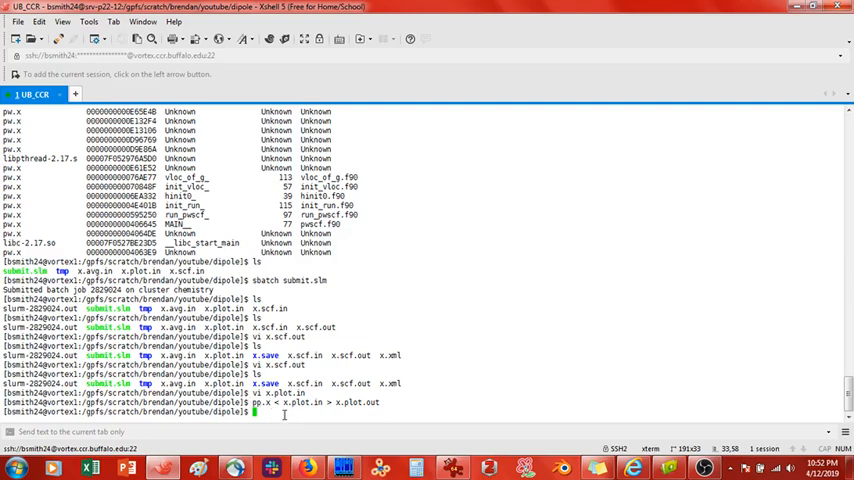
View x.avg.in, run average.x < x.avg.in > x.avg.out, and refresh Xftp to fetch avg.dat
type("vi")
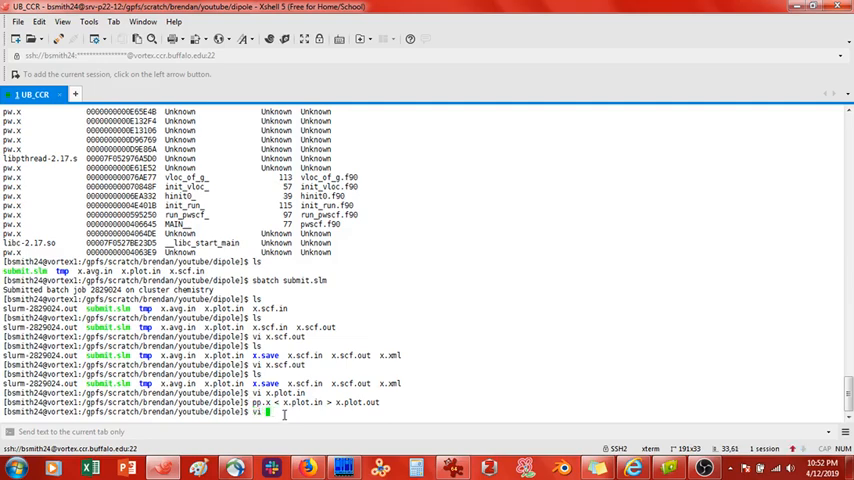
key("Return")
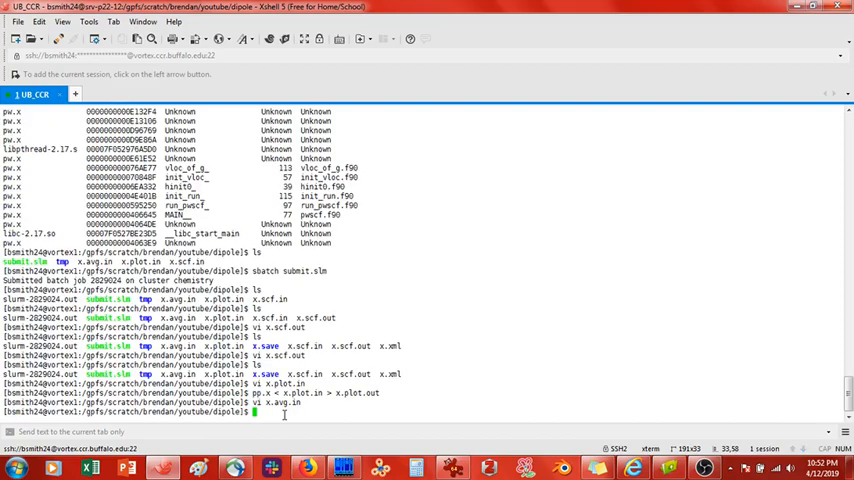
type("average.x <")
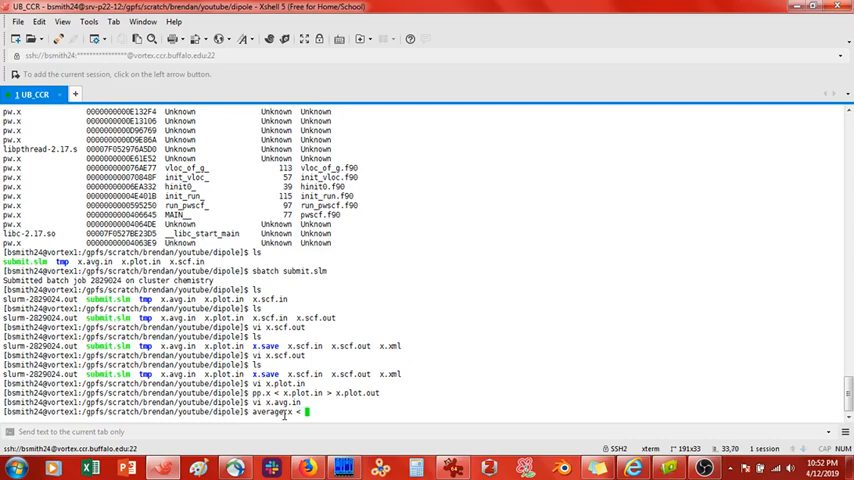
type("x.avg.in >")
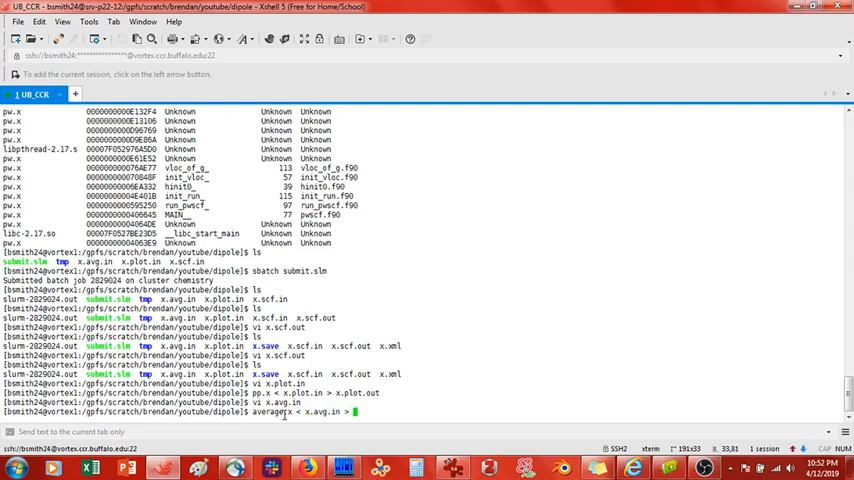
type(".out")
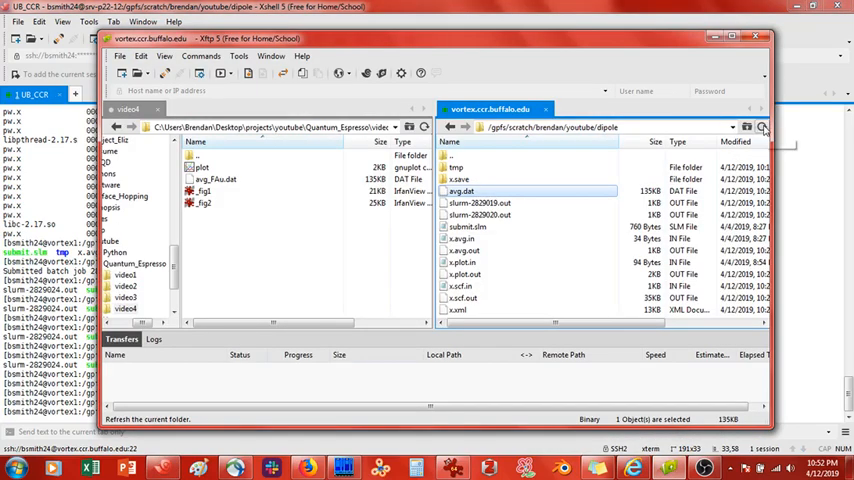
left_click(762, 127)
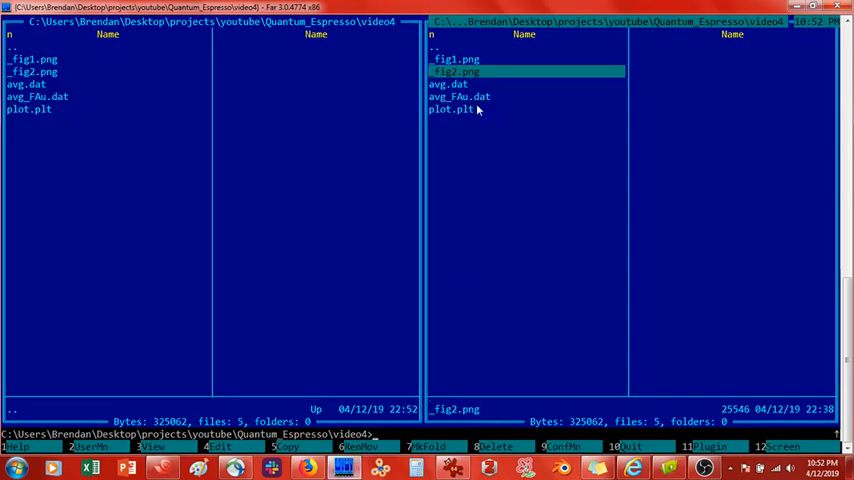
mouse_move(444, 90)
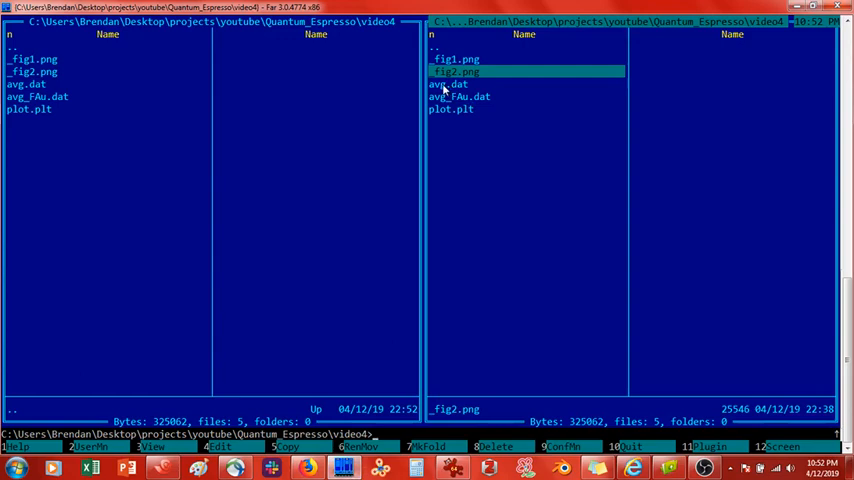
Rename avg.dat in Far Manager with Shift+F6
key("f6")
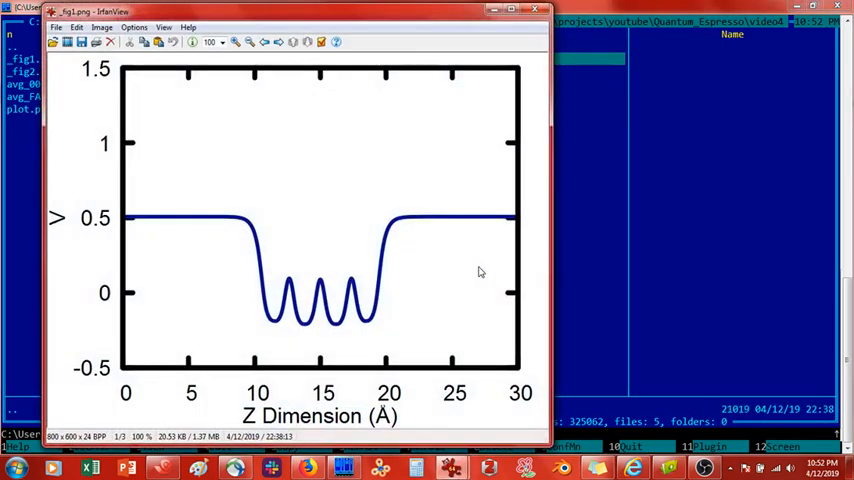
mouse_move(315, 284)
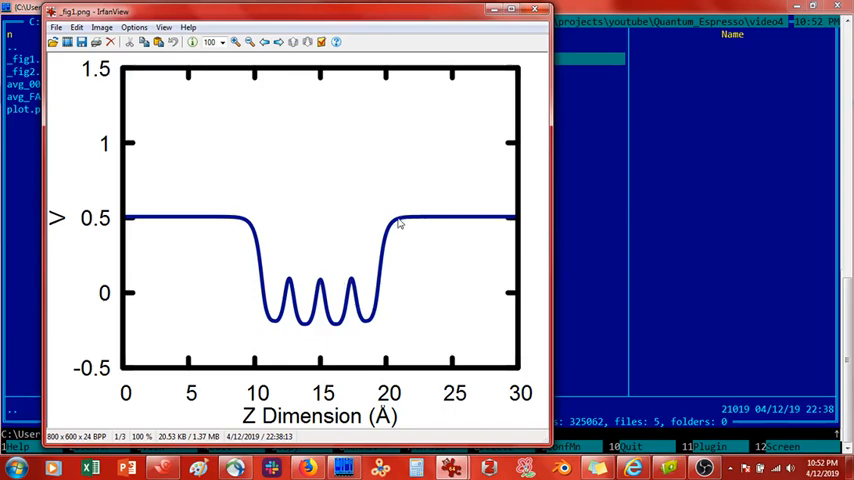
mouse_move(263, 222)
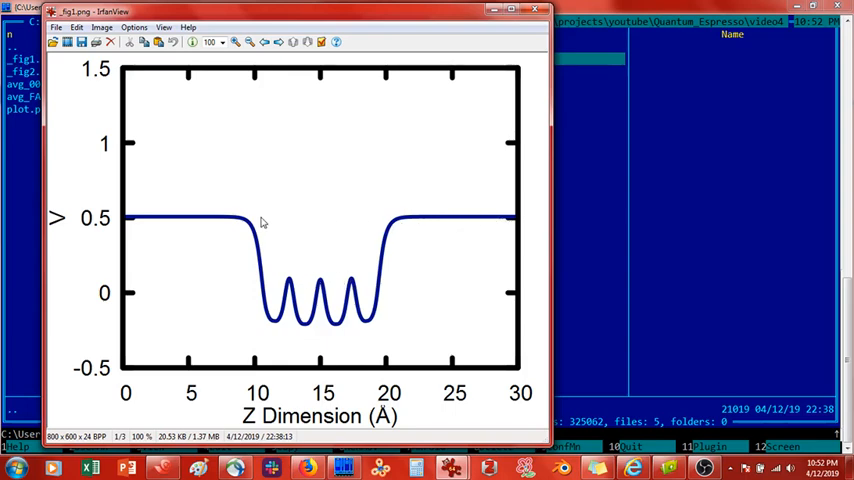
mouse_move(200, 225)
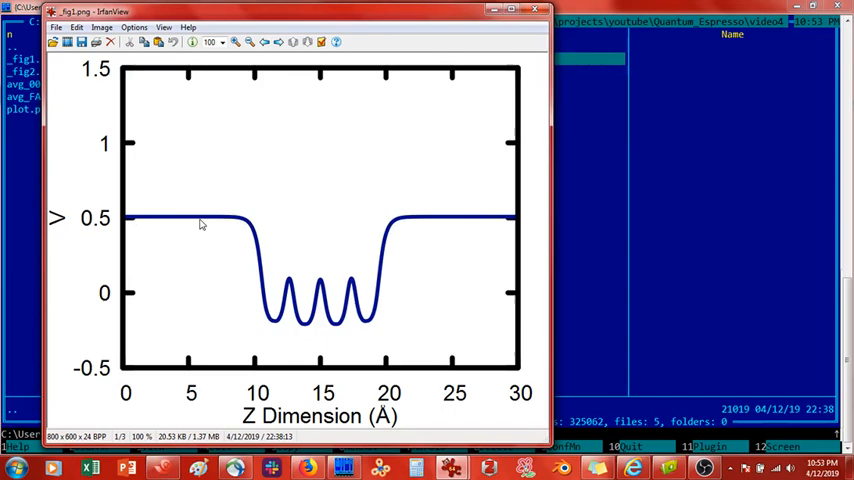
Show _fig2.png comparing Uncorrected and Corrected potentials along Z, then close the viewer
left_click(264, 42)
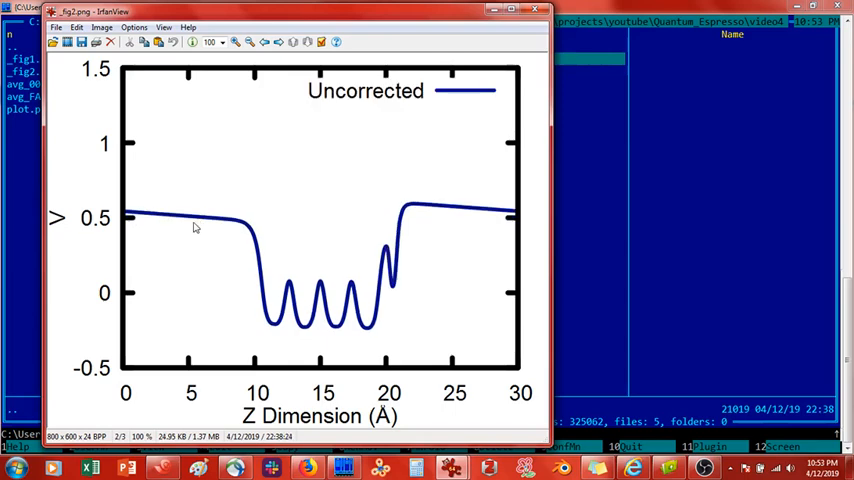
mouse_move(389, 293)
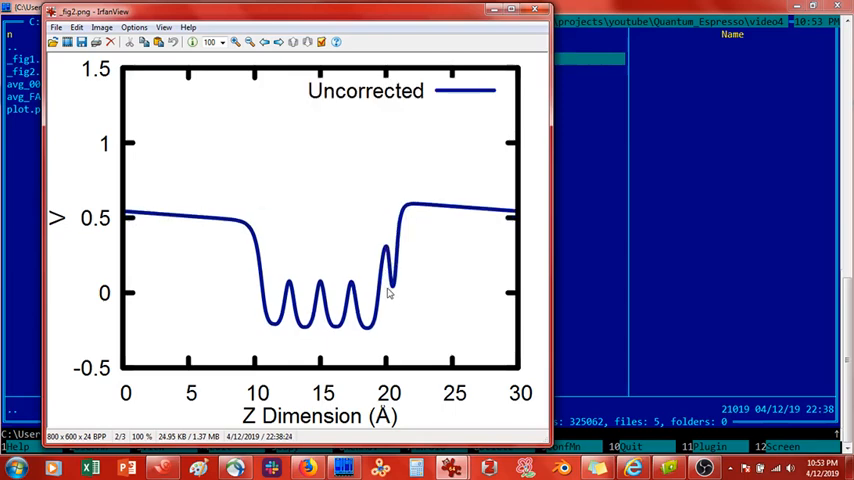
mouse_move(397, 258)
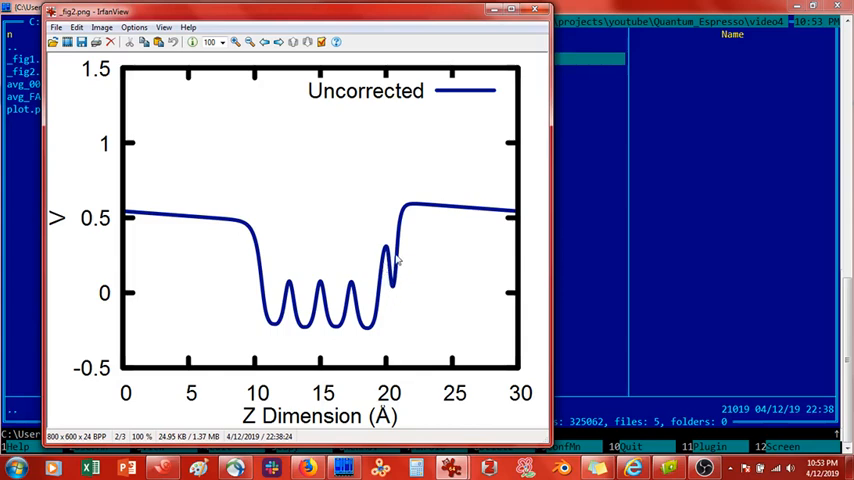
mouse_move(420, 205)
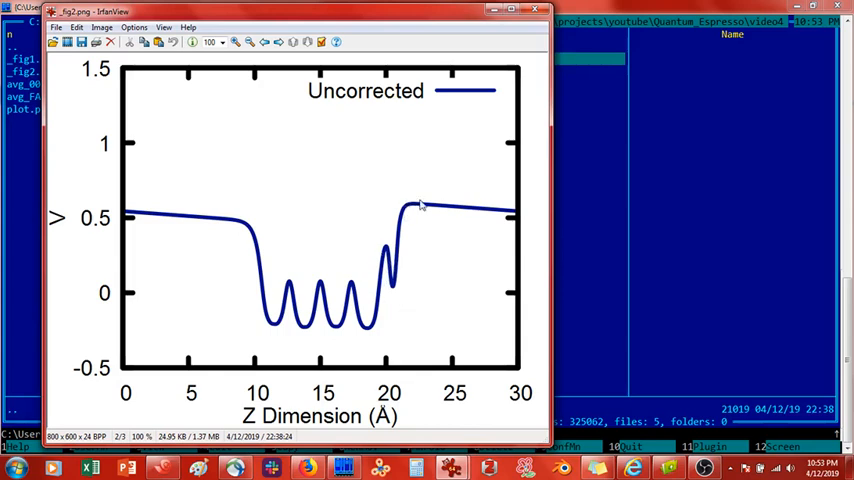
mouse_move(258, 233)
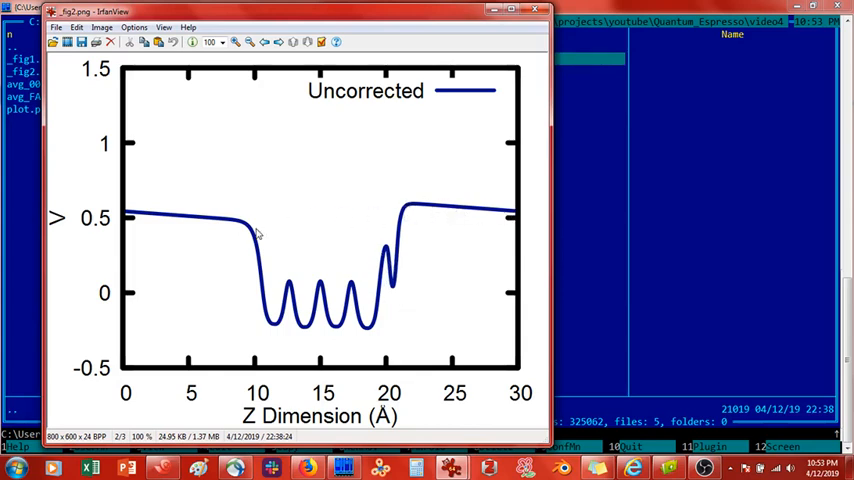
mouse_move(233, 221)
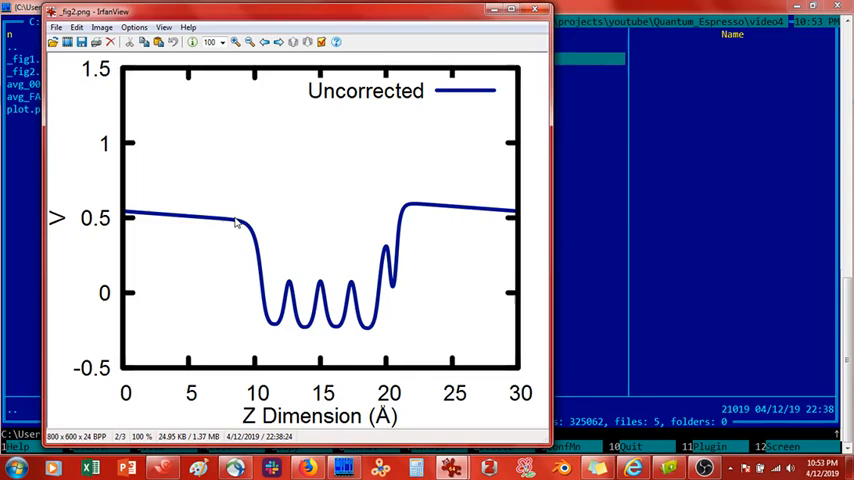
left_click(531, 10)
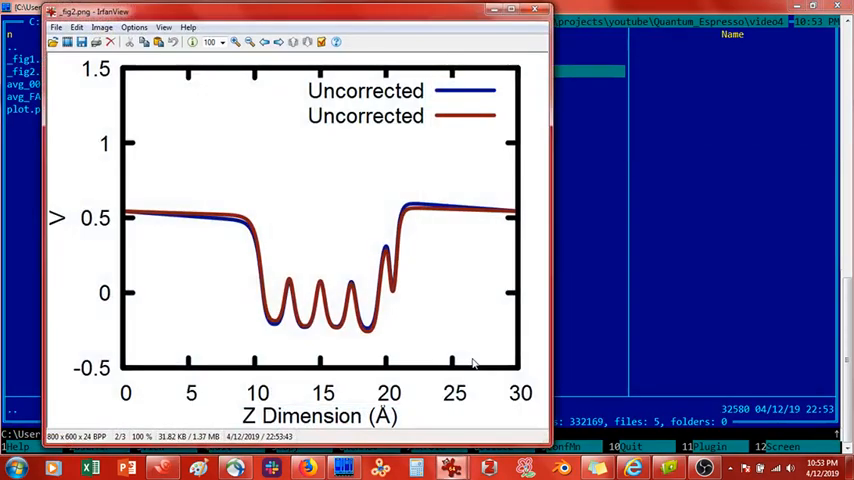
mouse_move(589, 107)
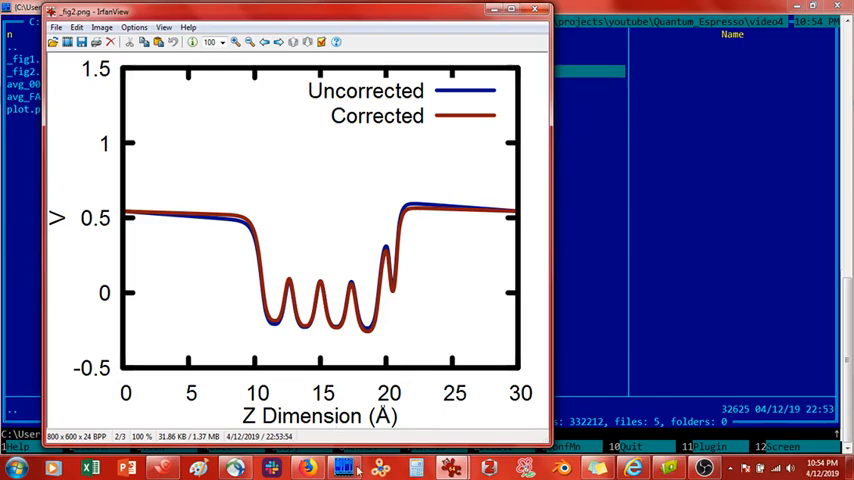
mouse_move(408, 210)
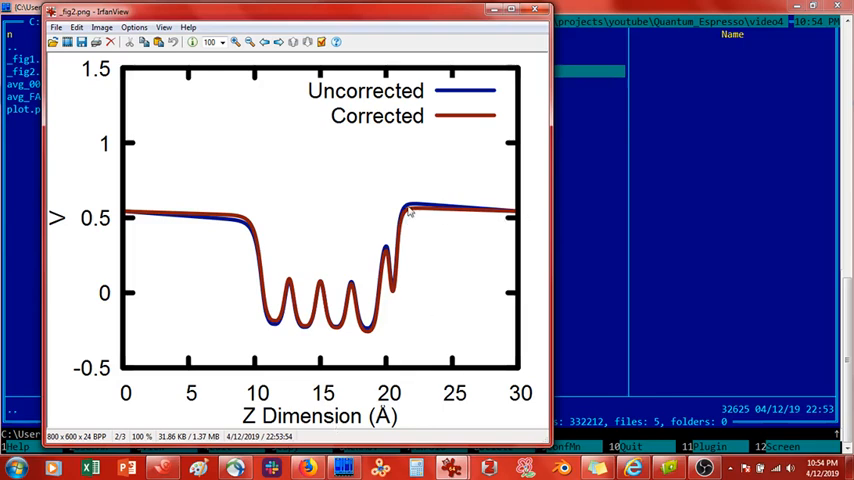
mouse_move(438, 213)
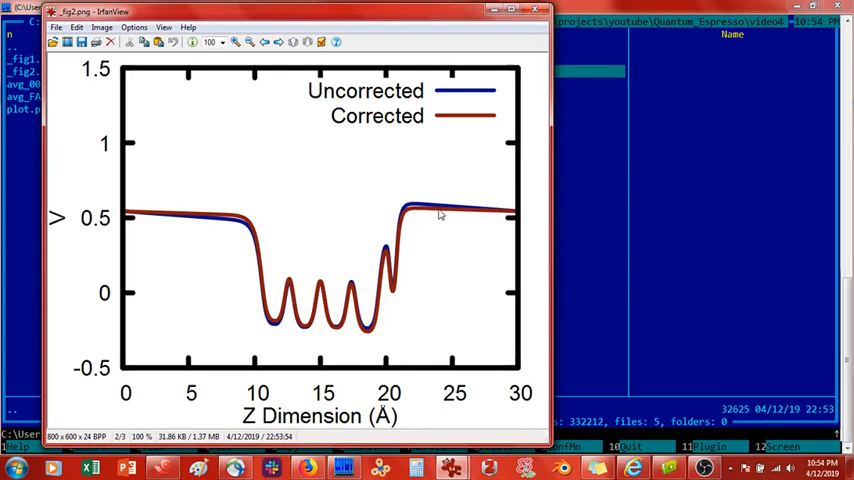
mouse_move(509, 218)
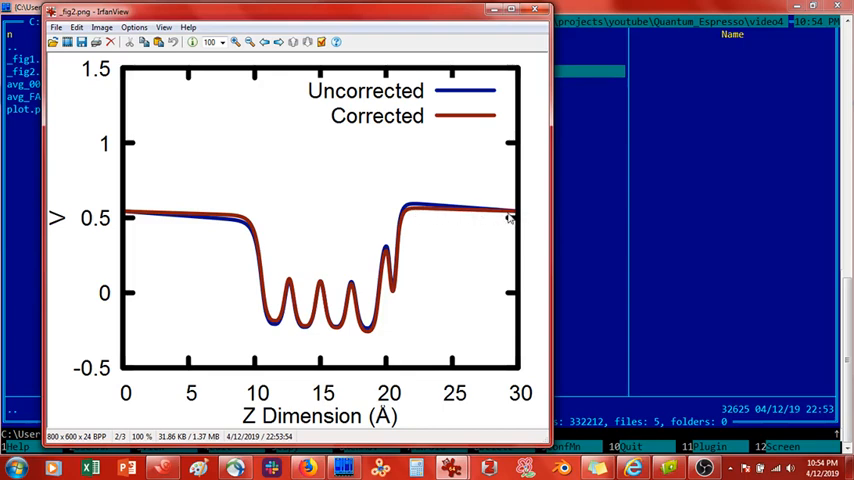
mouse_move(463, 217)
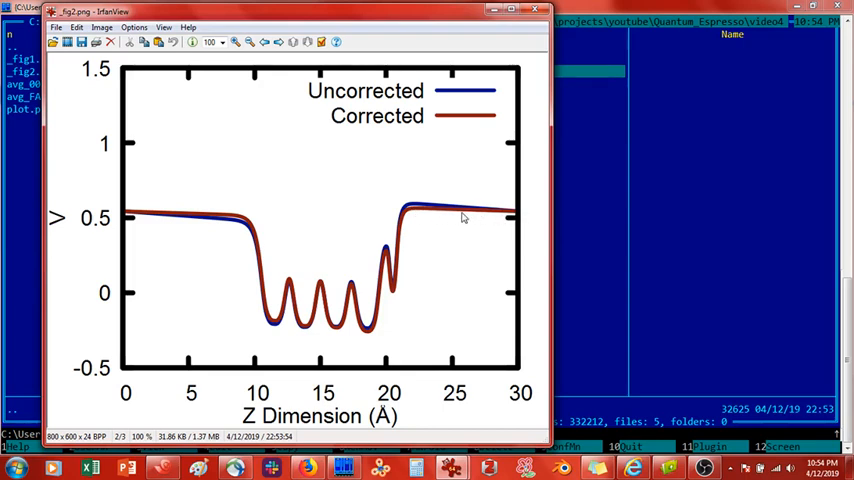
mouse_move(430, 213)
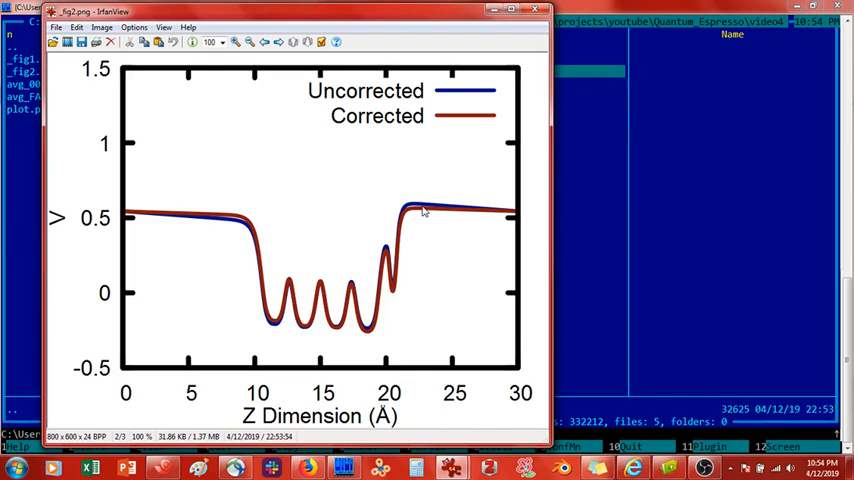
mouse_move(399, 287)
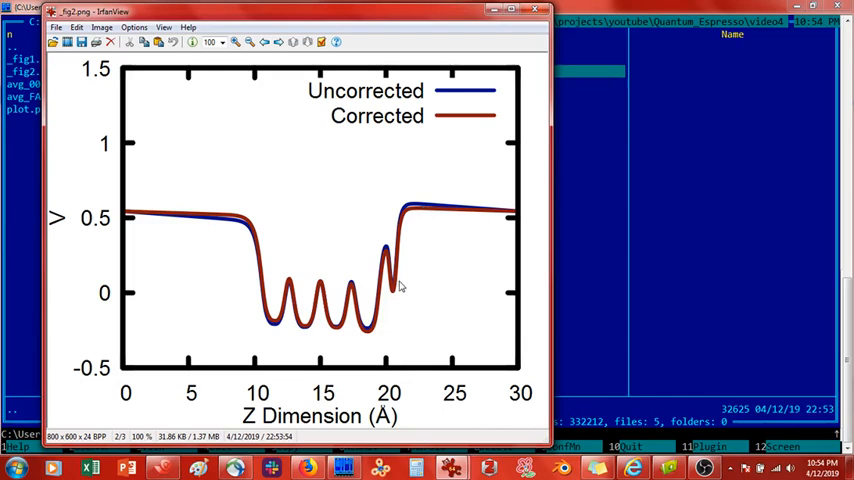
mouse_move(397, 270)
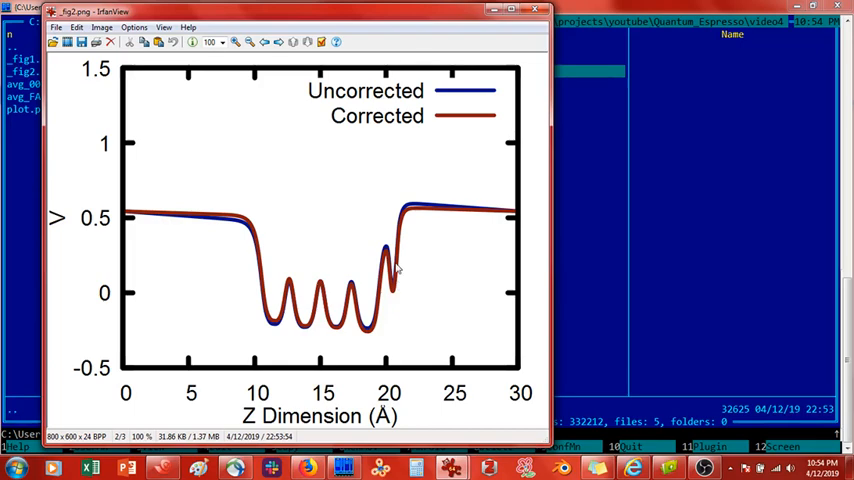
left_click(537, 10)
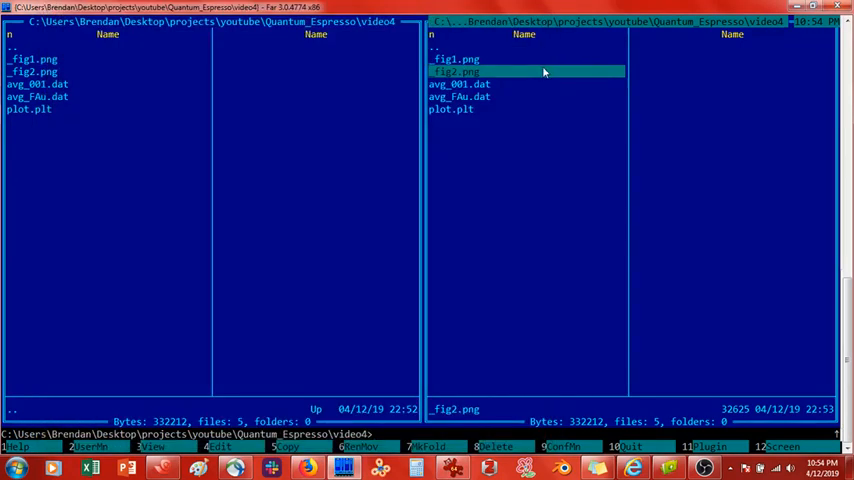
mouse_move(453, 182)
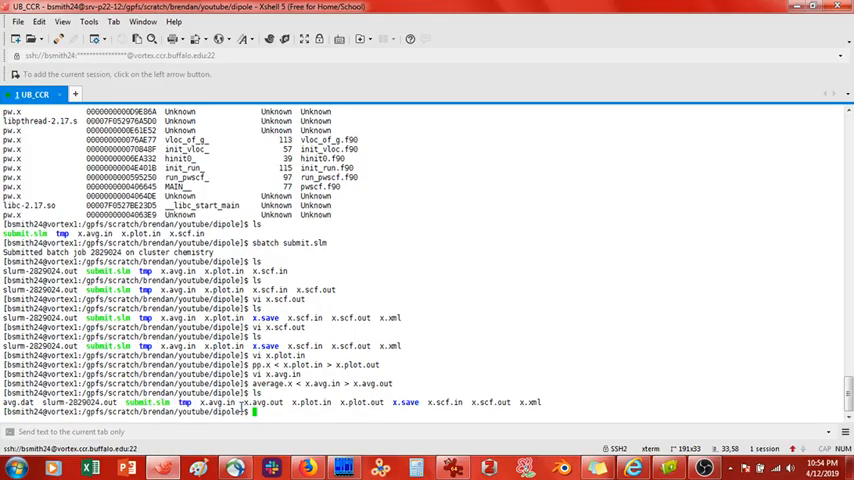
Review x.scf.in in vi, then resubmit submit.slm with sbatch
type("vi x.scf.in")
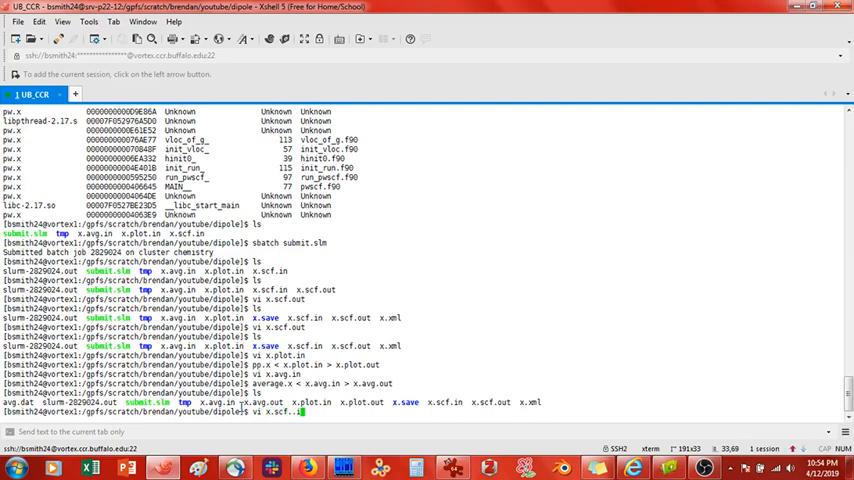
key("Return")
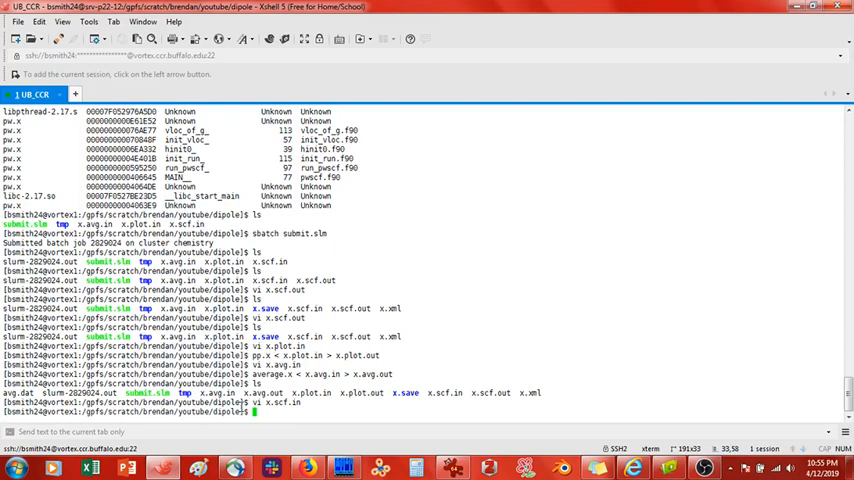
type("sbatch submit.slm")
type("ls")
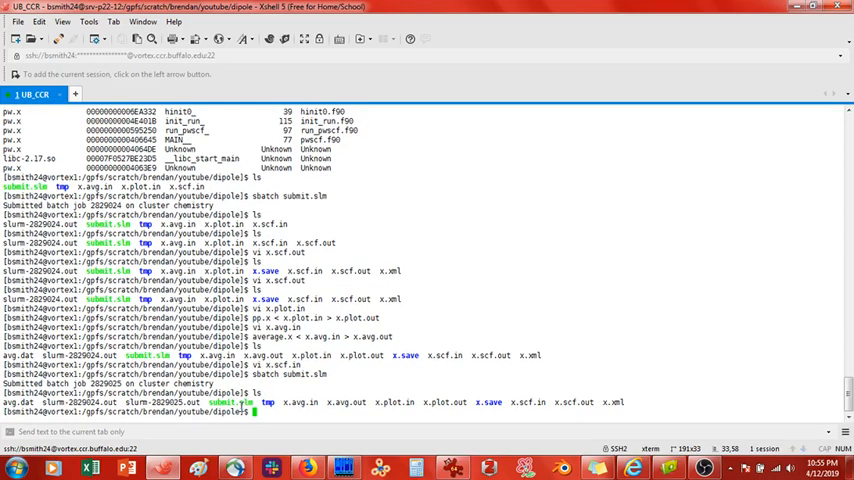
type("vi x.")
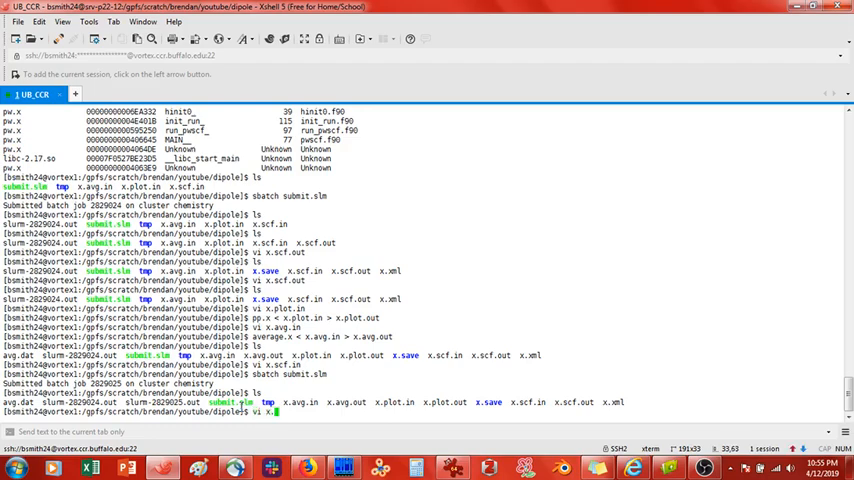
key("Return")
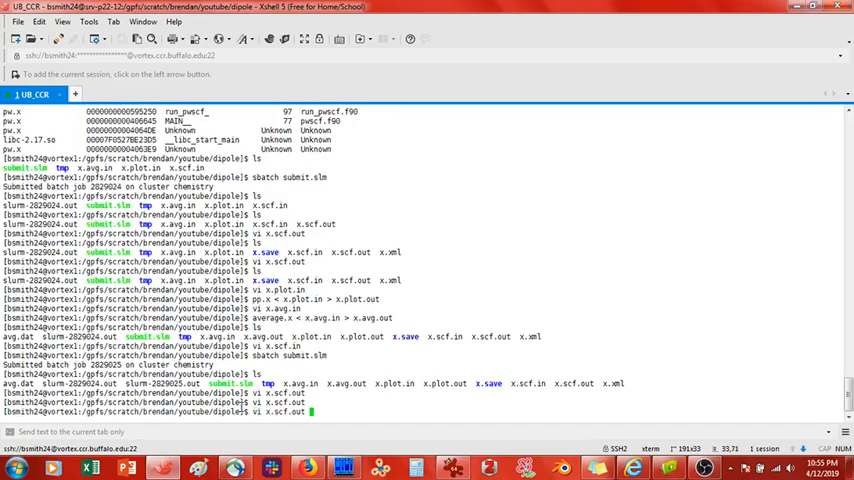
key("Return")
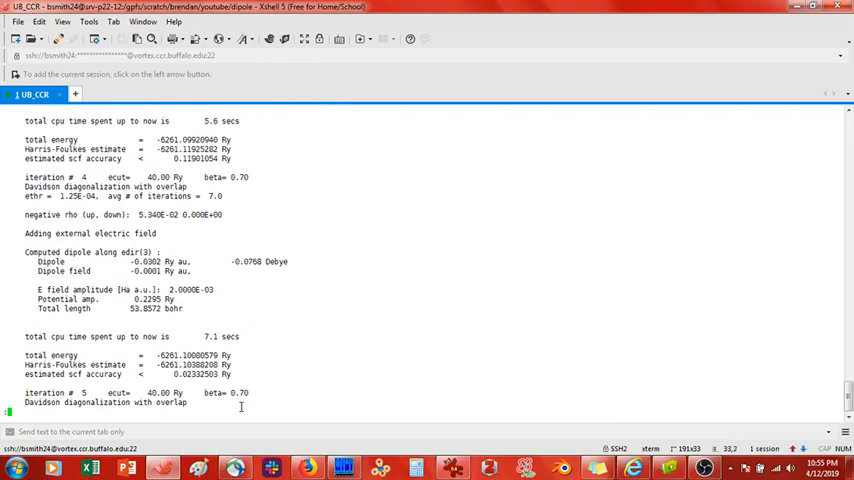
scroll("down", 3)
type("q")
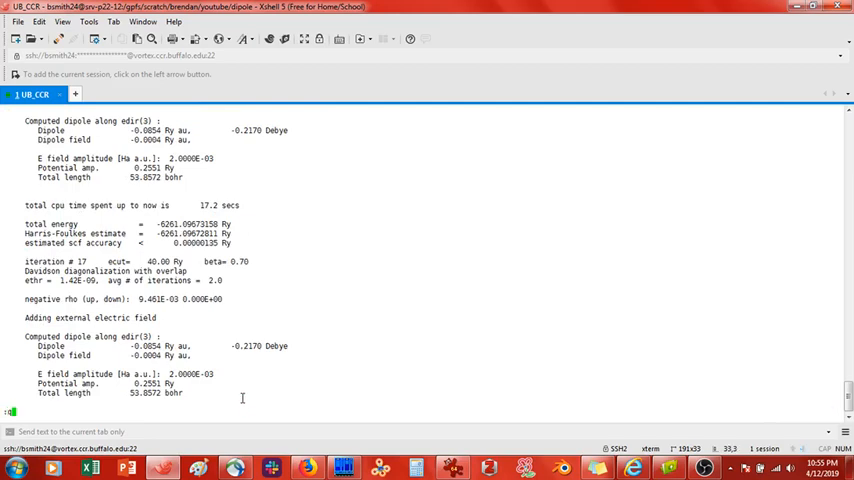
mouse_move(250, 243)
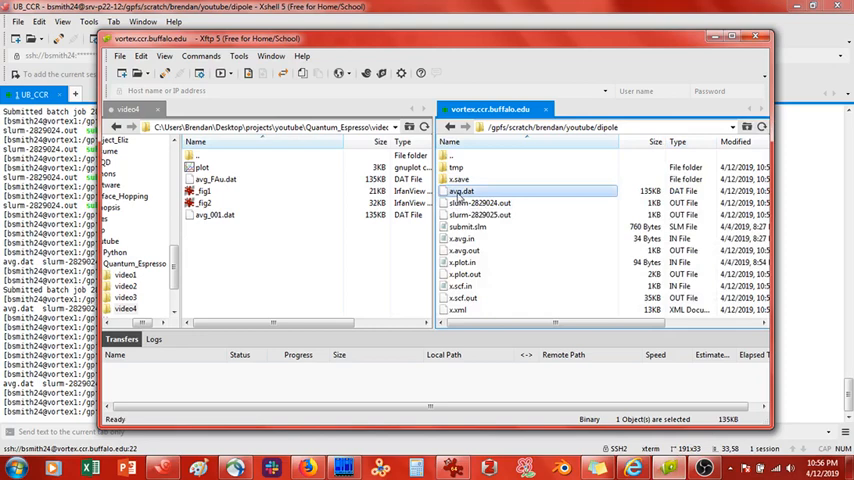
Select avg.dat in the cluster's dipole folder and start editing its name
left_click(461, 191)
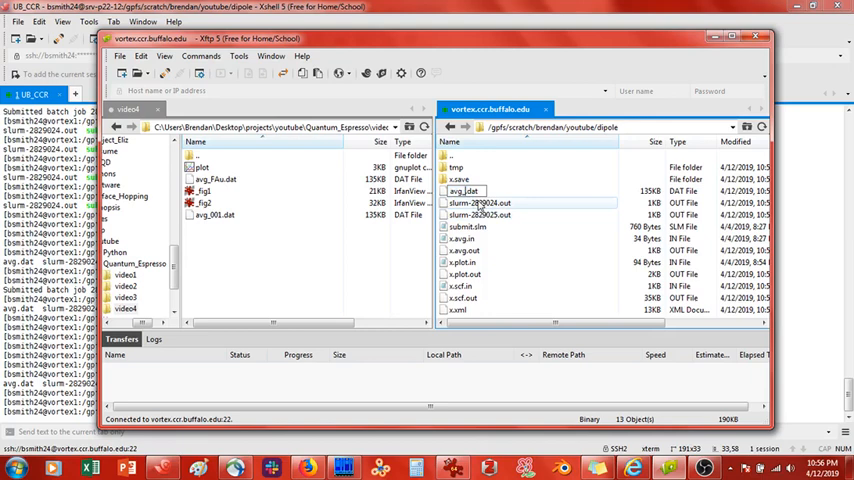
left_click(478, 191)
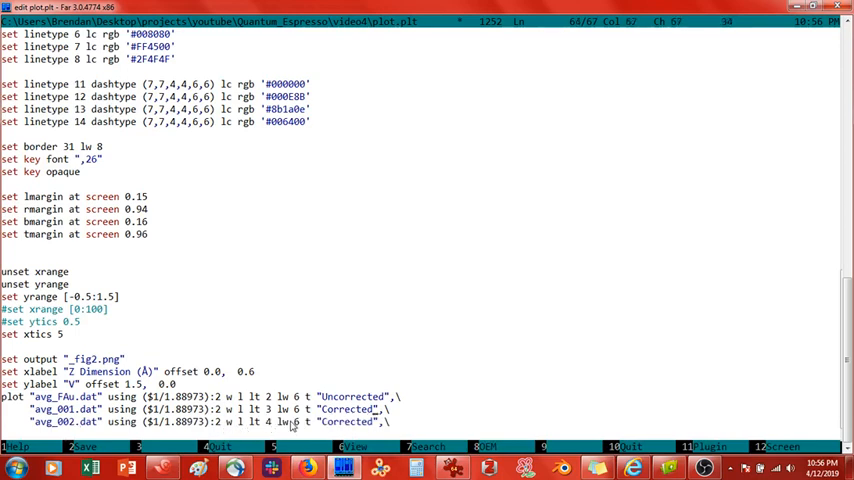
Add '- 0.00x a.u' to the plot.plt legend titles and open the regenerated _fig2.png
type("- 0.00")
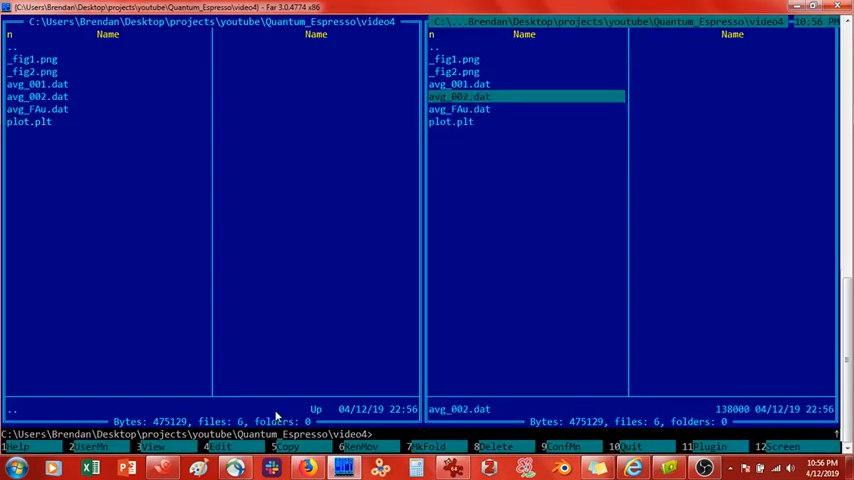
double_click(460, 71)
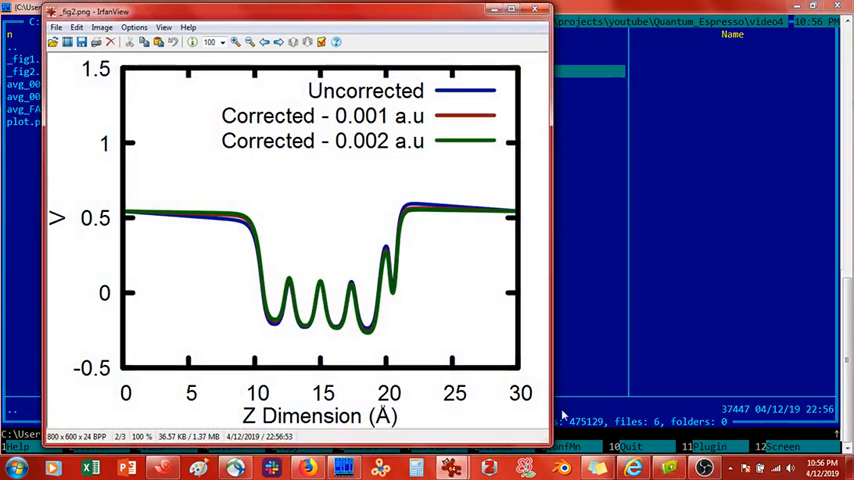
mouse_move(436, 225)
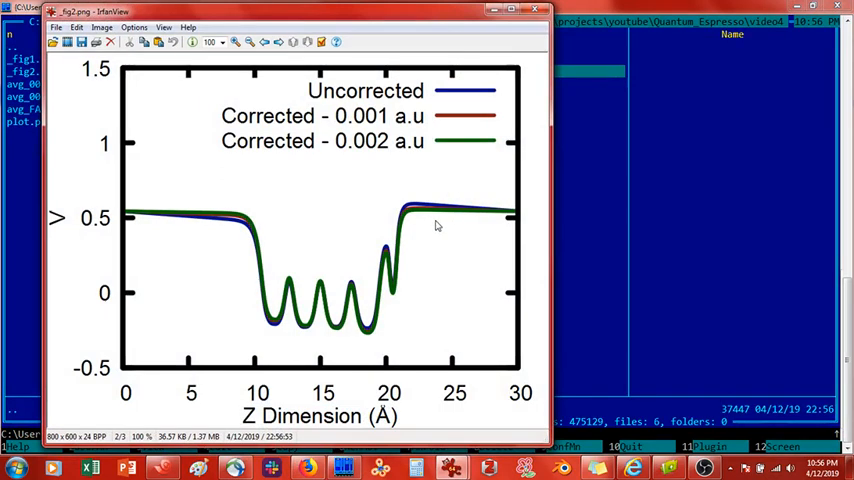
mouse_move(320, 217)
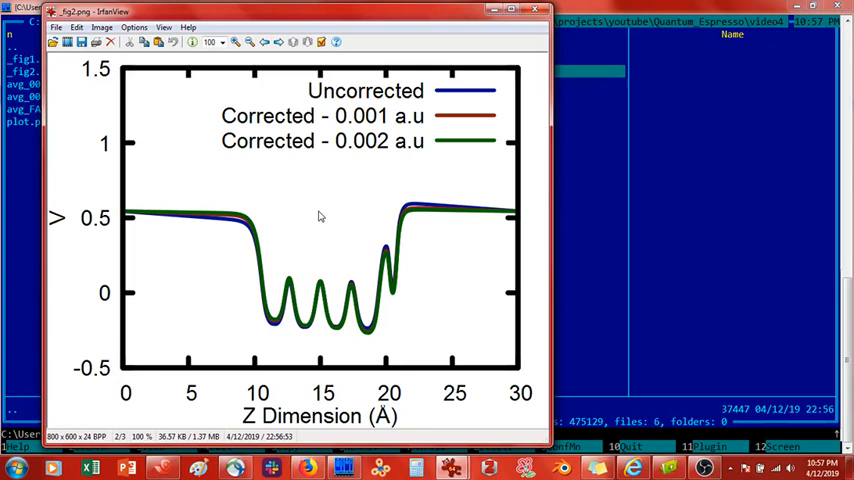
mouse_move(353, 208)
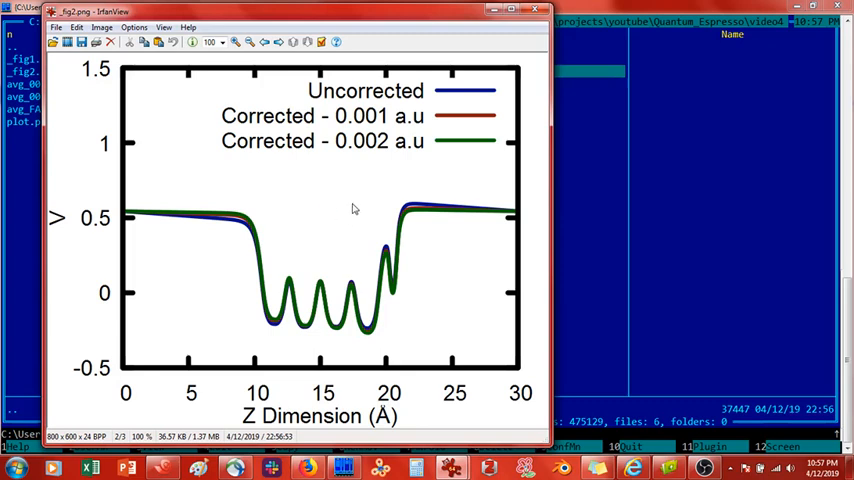
mouse_move(344, 209)
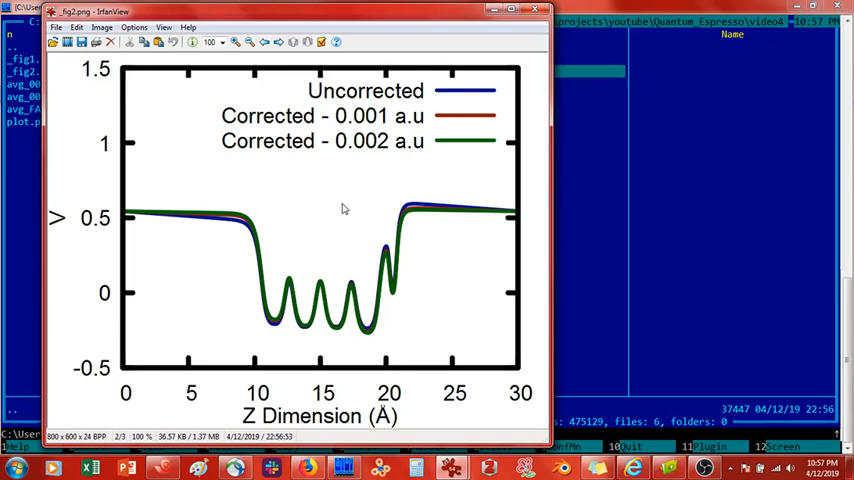
mouse_move(416, 85)
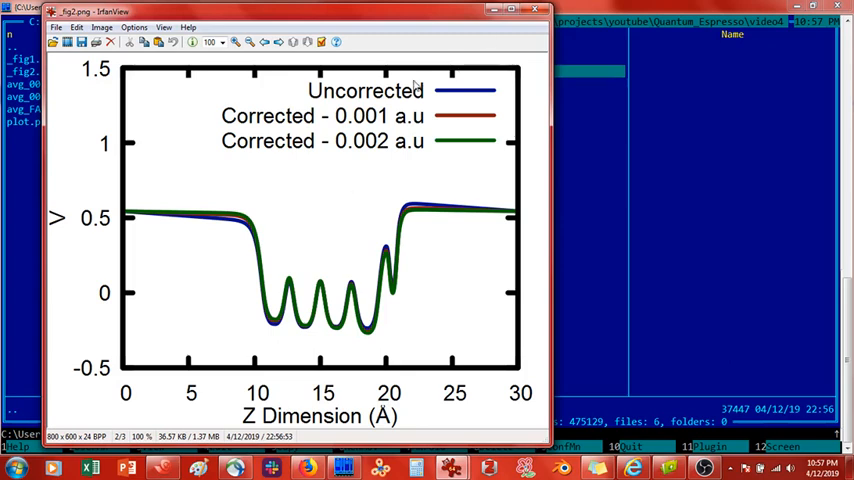
mouse_move(490, 220)
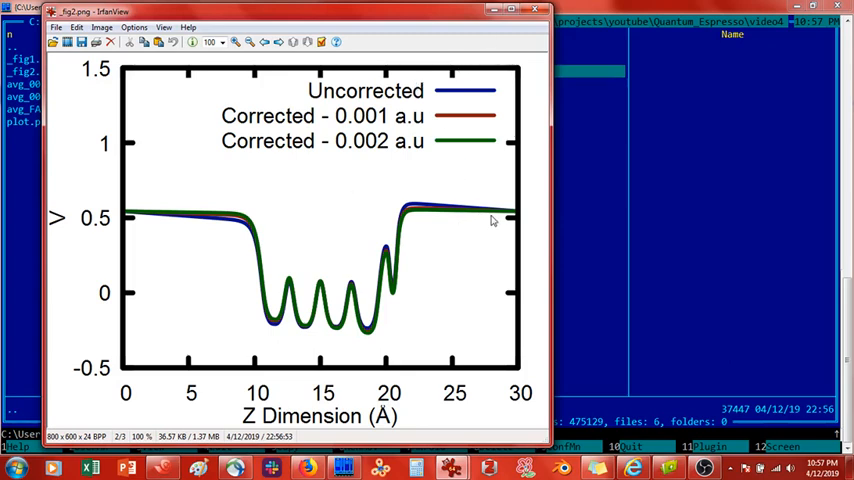
mouse_move(130, 220)
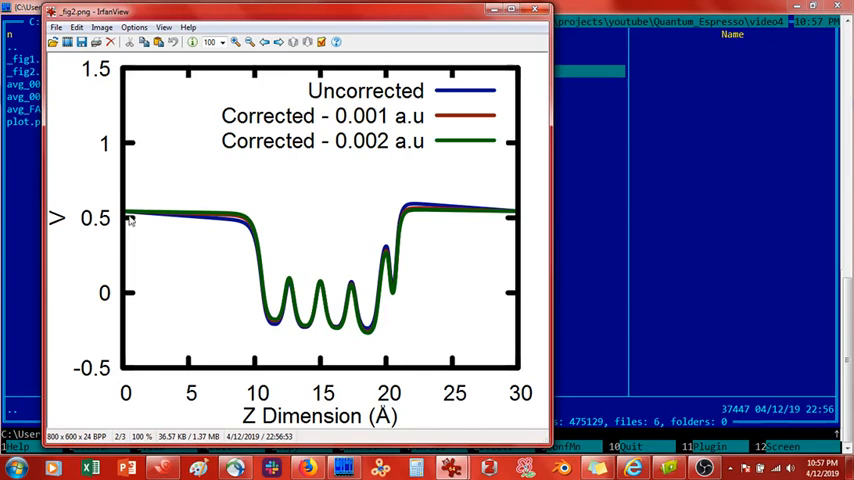
mouse_move(428, 223)
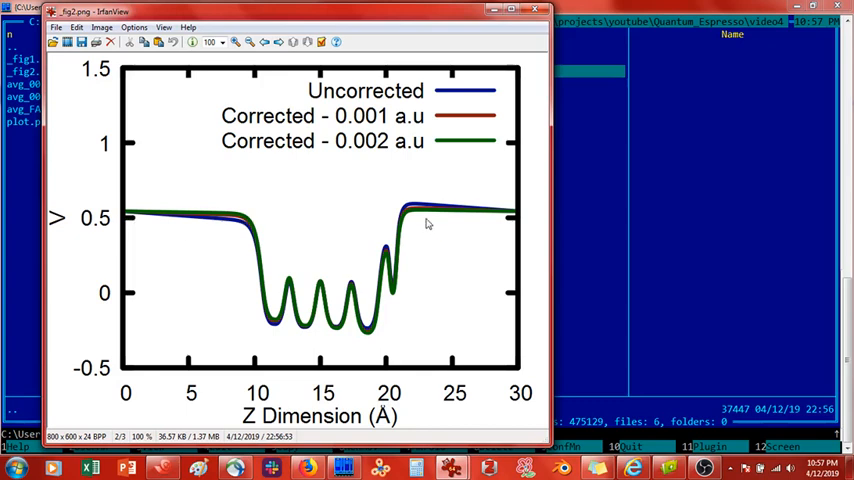
mouse_move(436, 289)
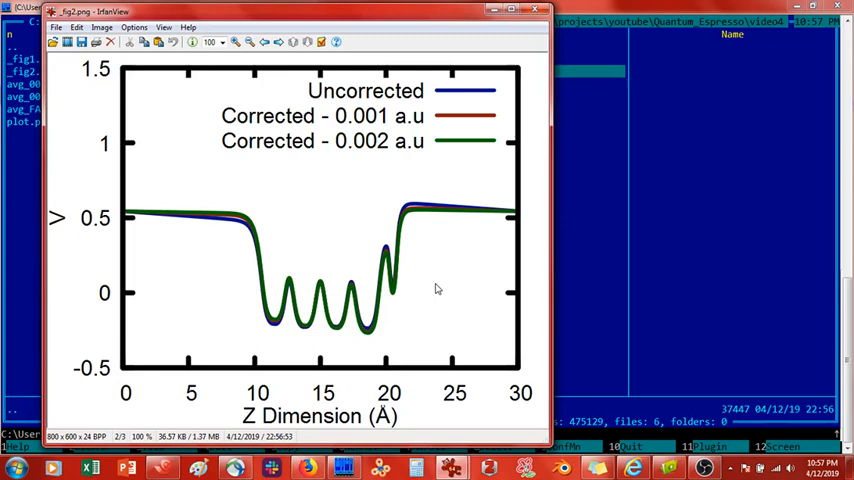
mouse_move(285, 333)
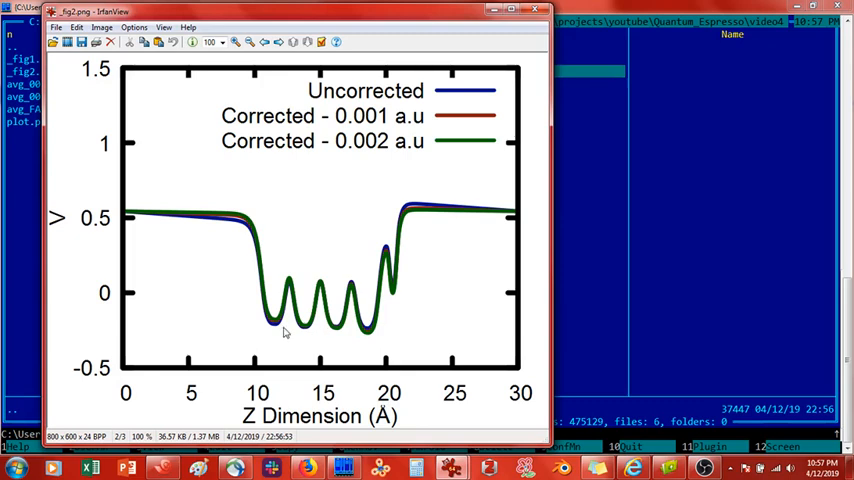
mouse_move(278, 335)
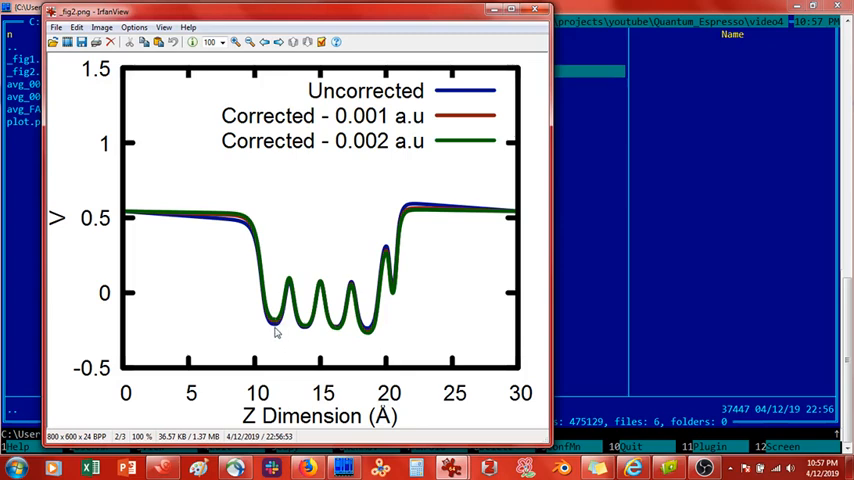
mouse_move(377, 331)
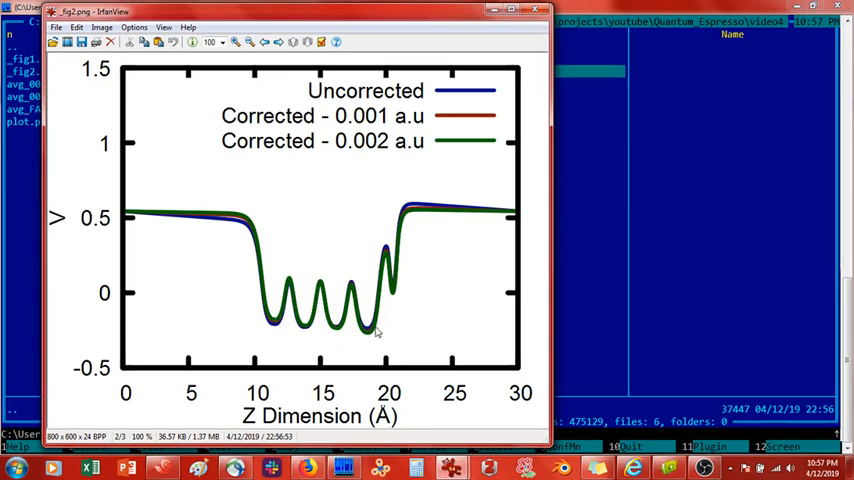
mouse_move(368, 336)
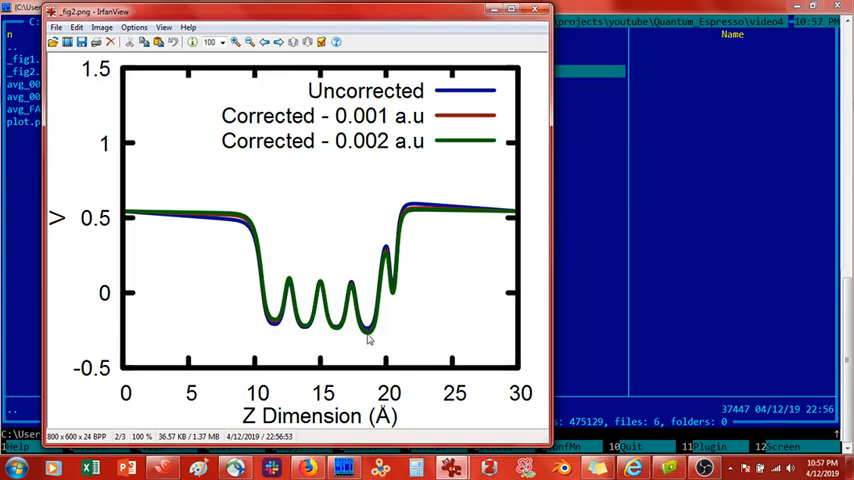
mouse_move(365, 305)
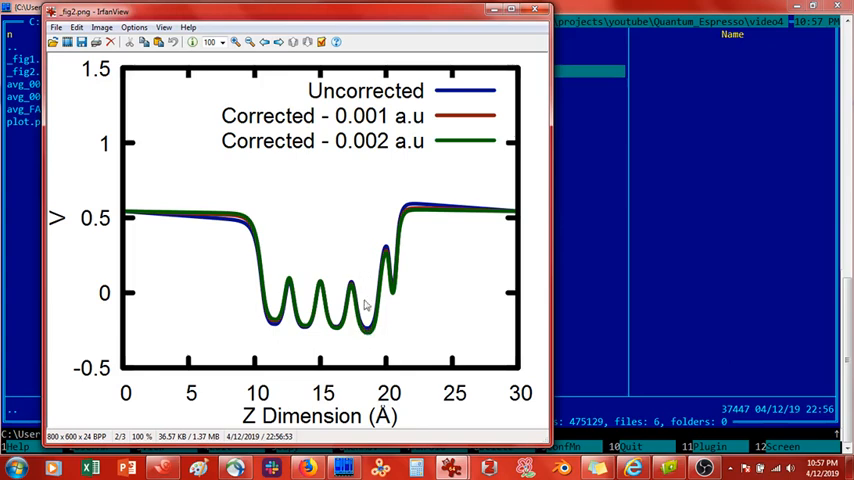
mouse_move(447, 205)
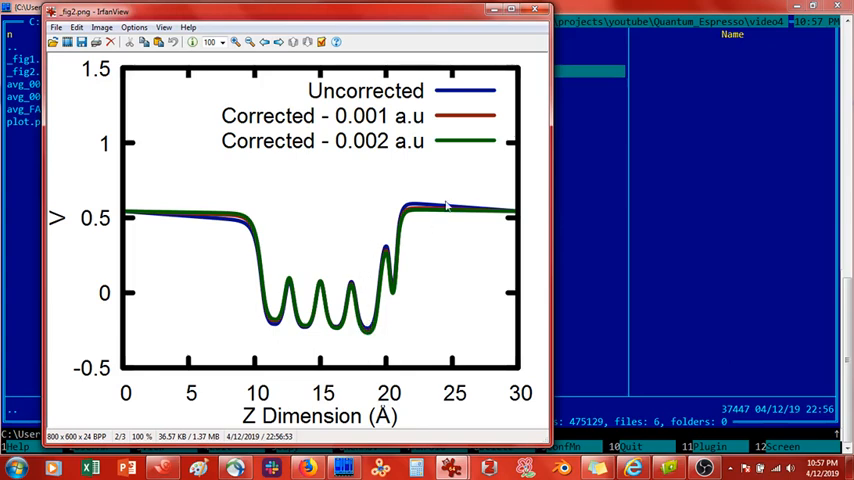
mouse_move(407, 176)
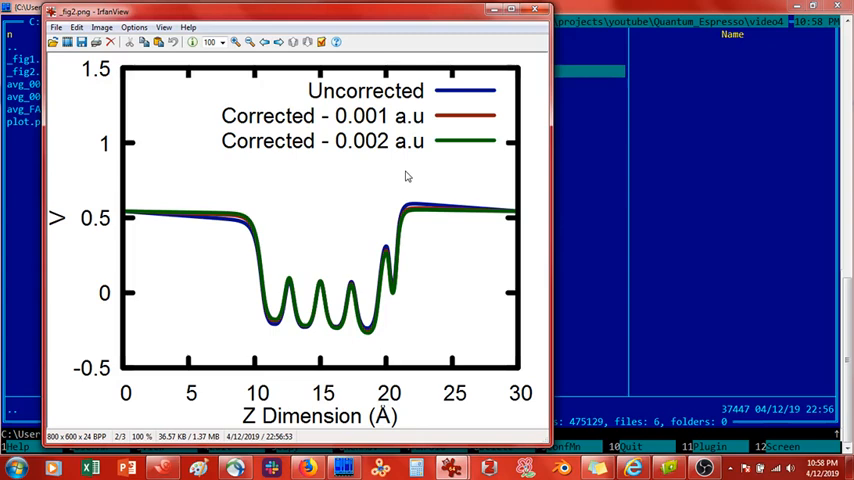
mouse_move(508, 44)
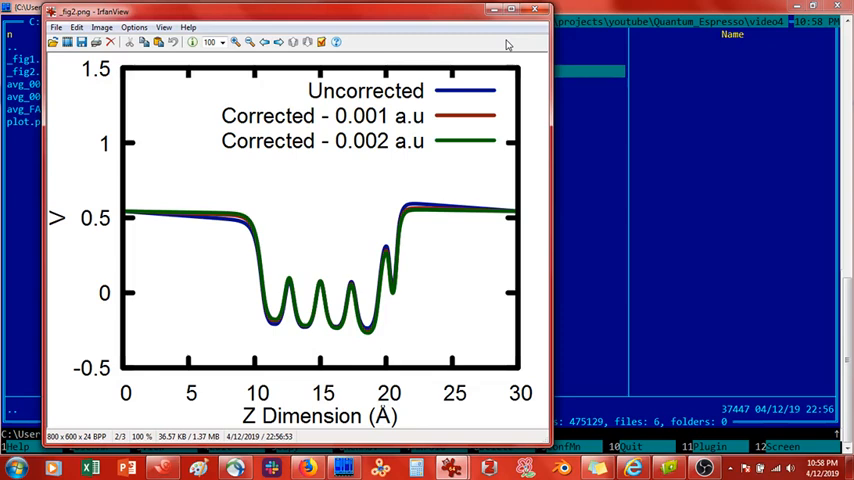
mouse_move(534, 26)
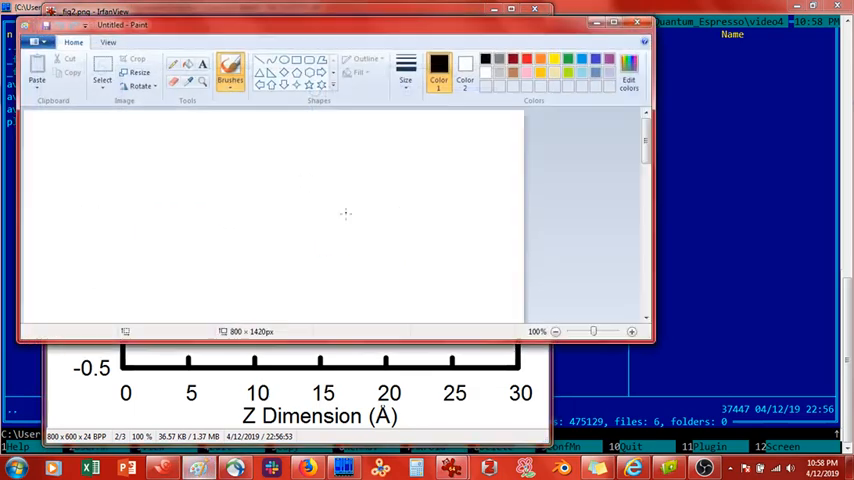
Maximize Paint, start lettering and switch to a calligraphy-style brush
left_click(517, 11)
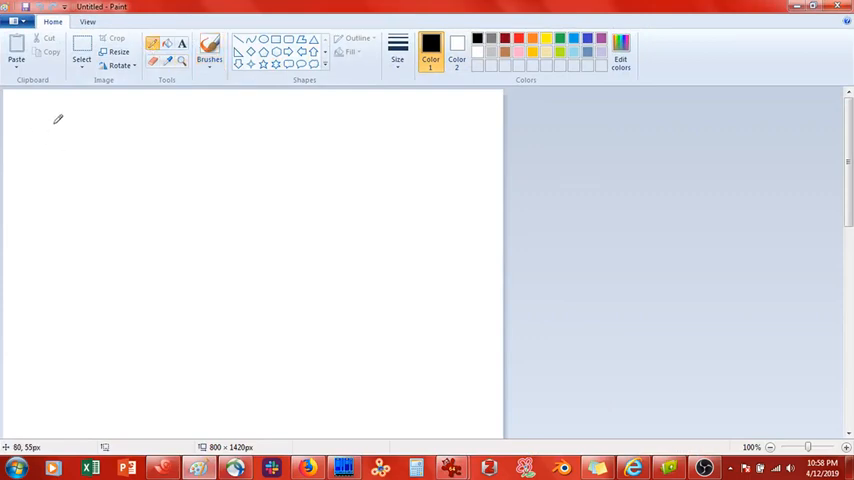
mouse_move(57, 117)
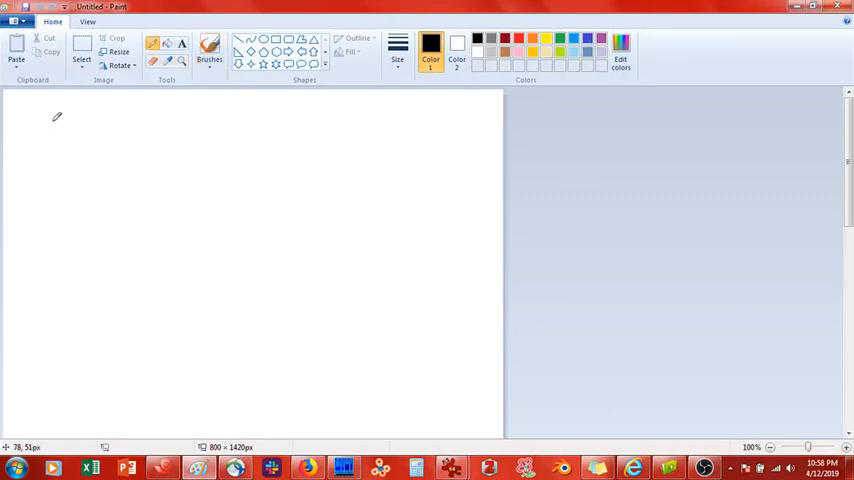
left_click_drag(56, 105, 27, 155)
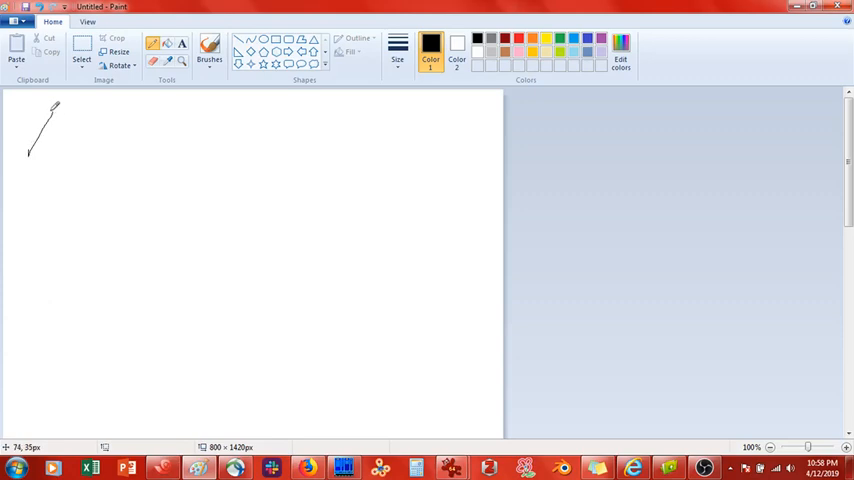
left_click(209, 47)
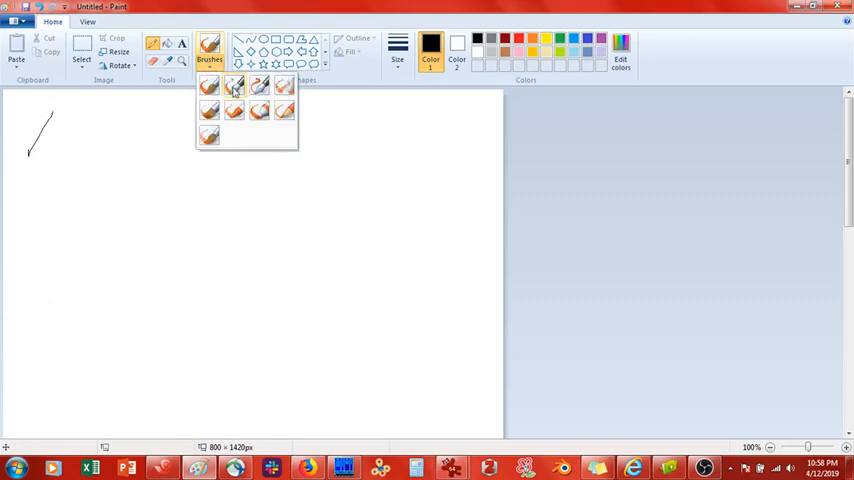
left_click(234, 85)
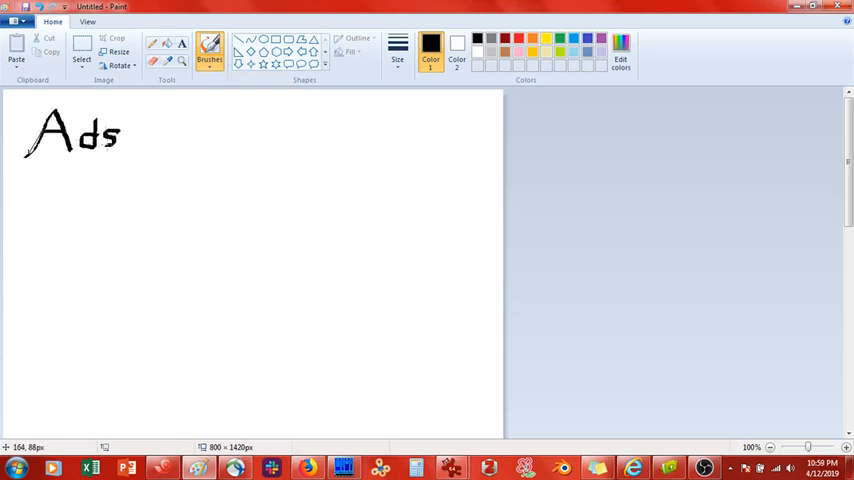
Handwrite the heading 'Adsorption En.' across the top of the canvas
left_click_drag(125, 135, 180, 140)
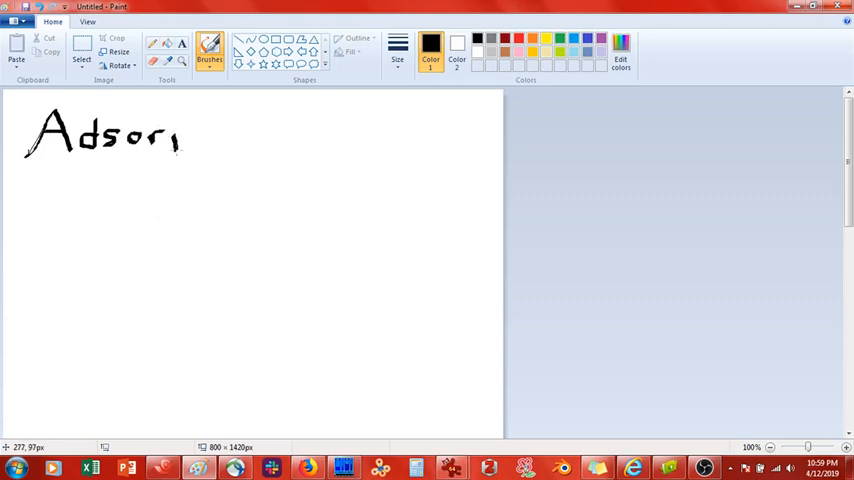
left_click_drag(180, 140, 210, 130)
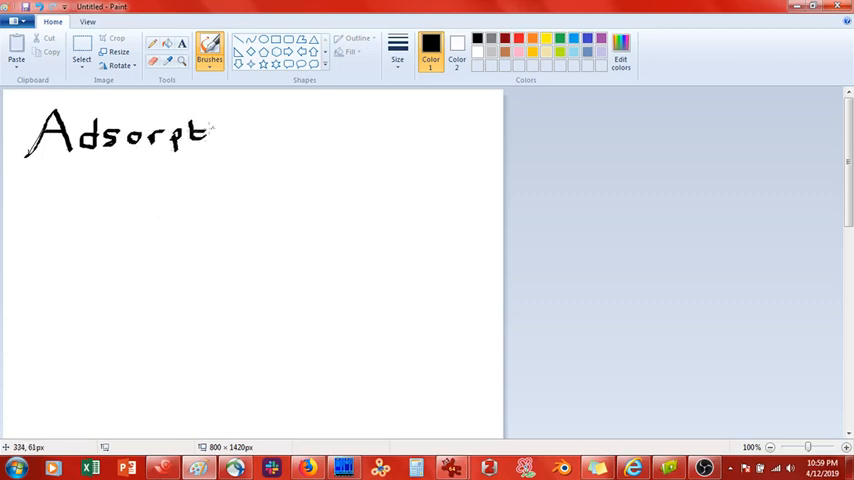
left_click_drag(210, 130, 265, 130)
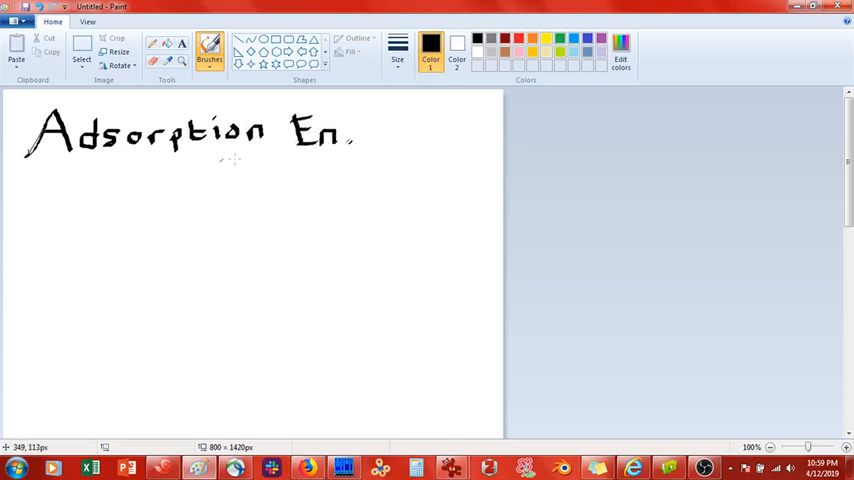
mouse_move(89, 216)
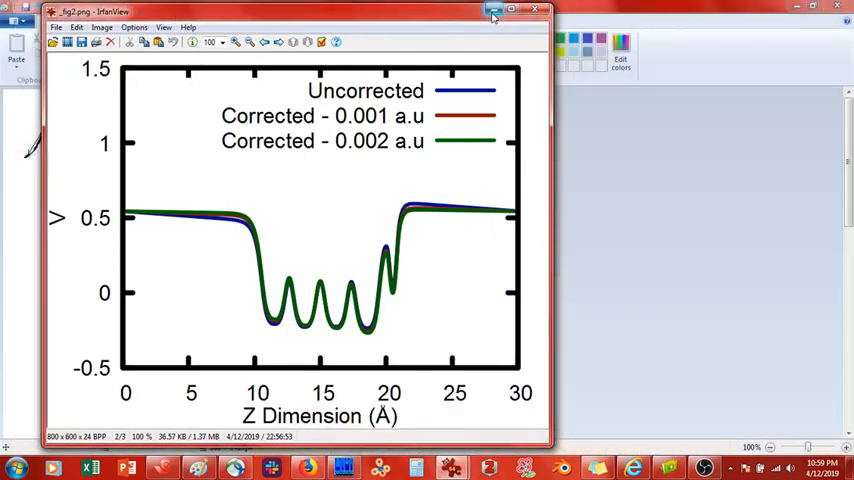
Hide the plot and draw the first term [E A/S] followed by a minus sign
left_click(510, 10)
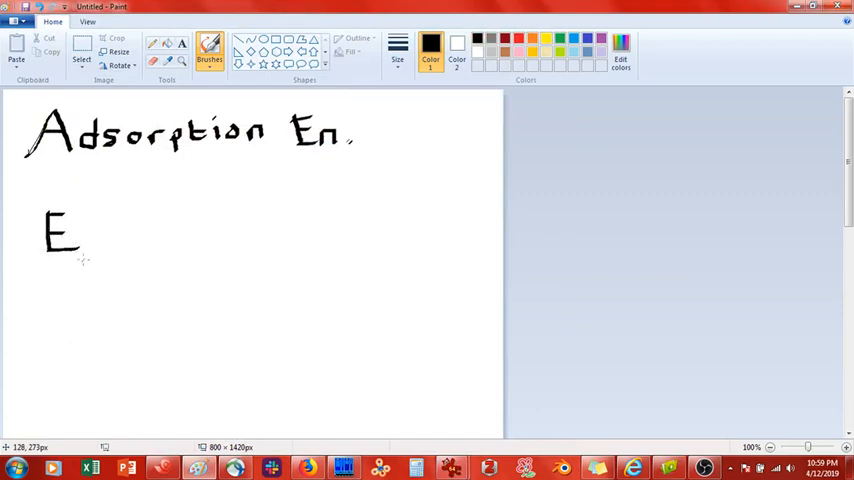
left_click_drag(82, 255, 92, 268)
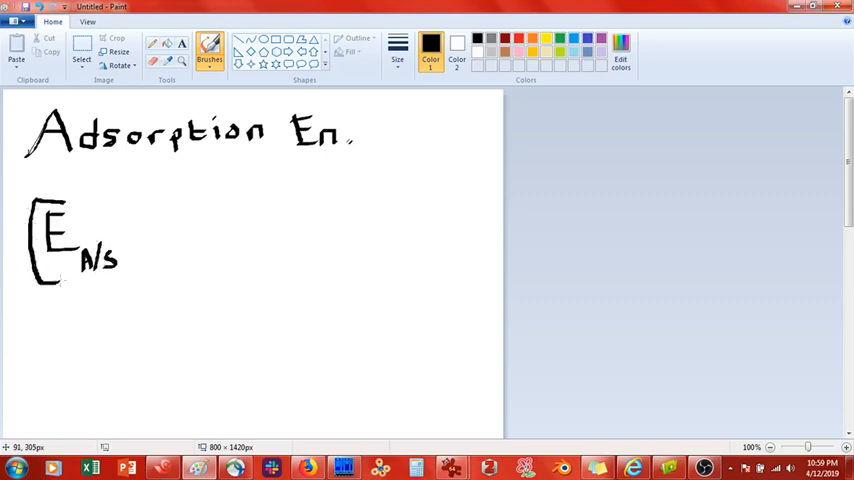
left_click_drag(105, 195, 105, 290)
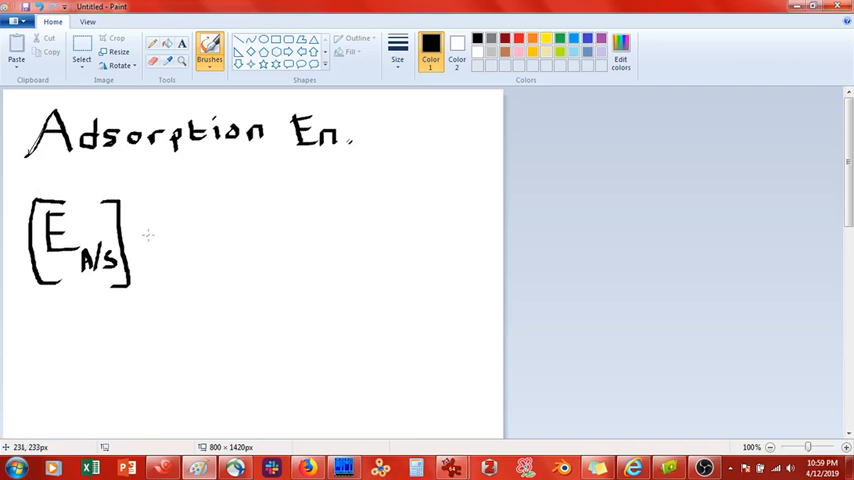
left_click_drag(140, 233, 158, 233)
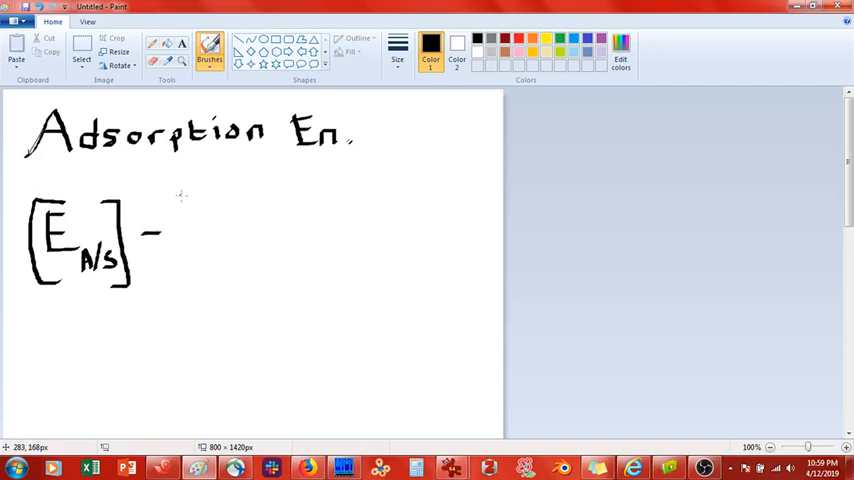
Draw the remaining terms [E S] − [E A] of the adsorption energy formula
left_click_drag(178, 195, 178, 280)
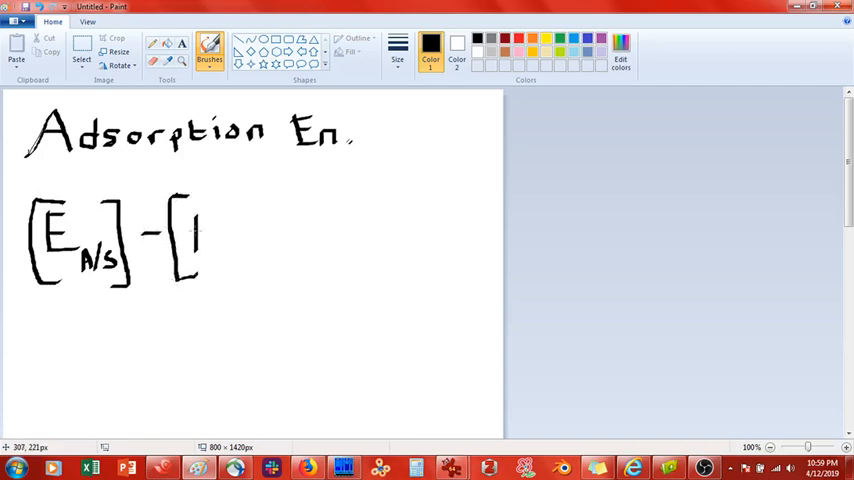
left_click_drag(195, 225, 210, 250)
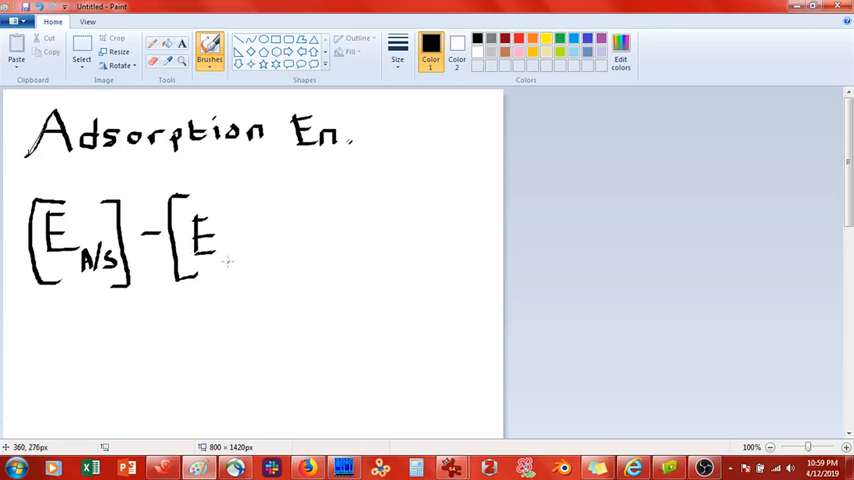
left_click_drag(225, 255, 230, 265)
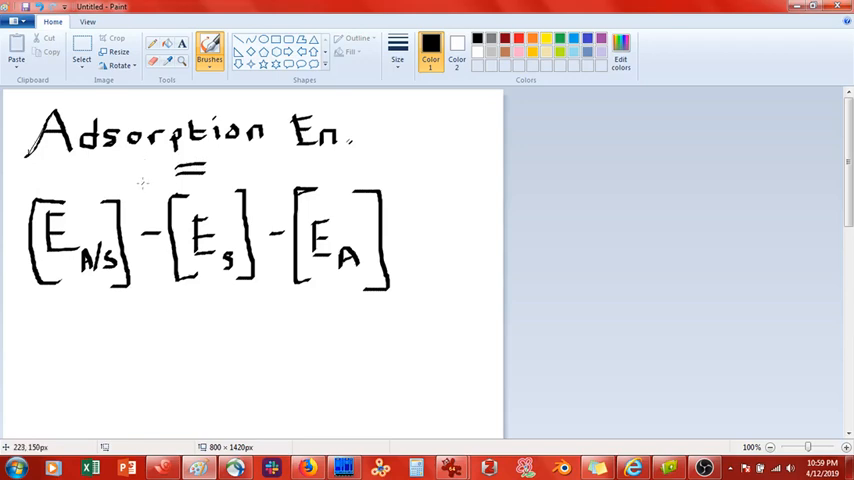
mouse_move(147, 175)
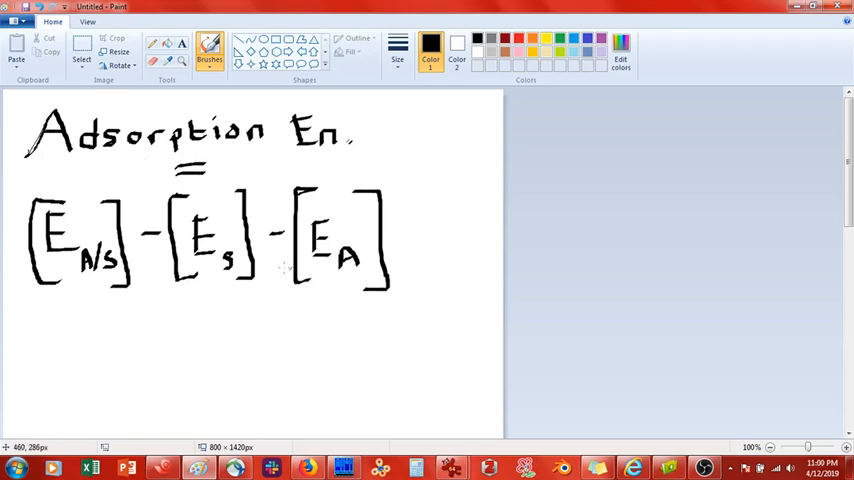
mouse_move(335, 240)
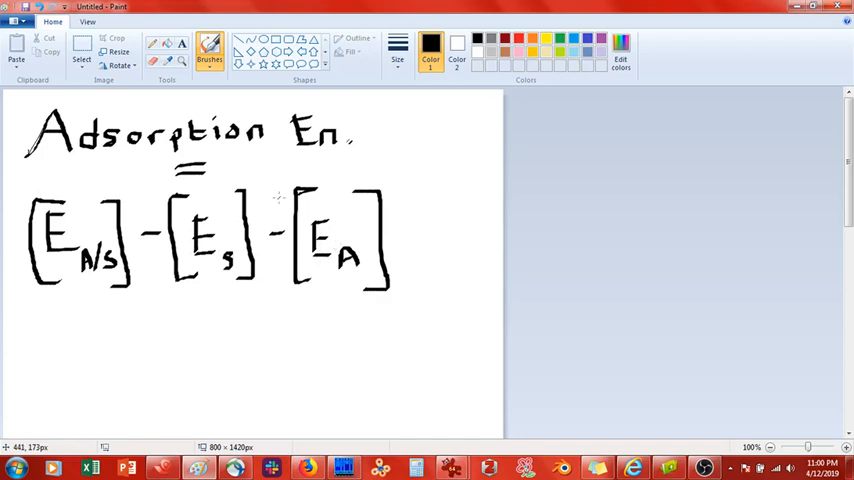
mouse_move(235, 227)
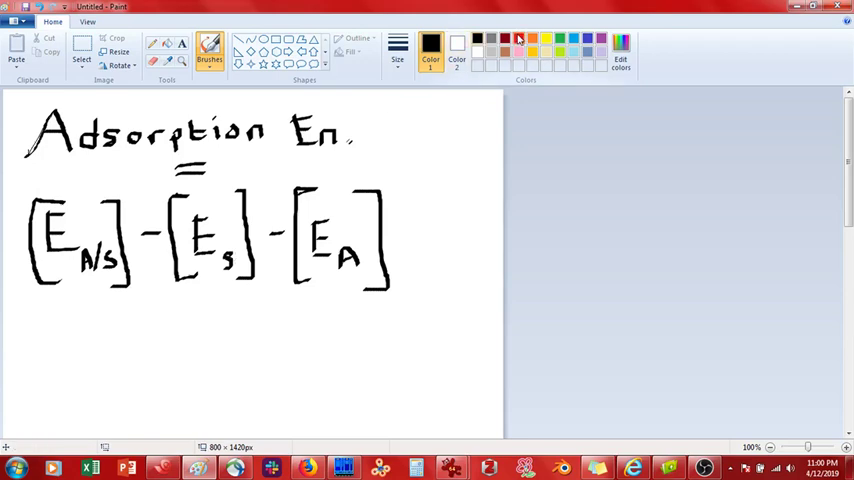
Draw red braces under the E S, E A and E A/S terms
left_click_drag(175, 300, 210, 305)
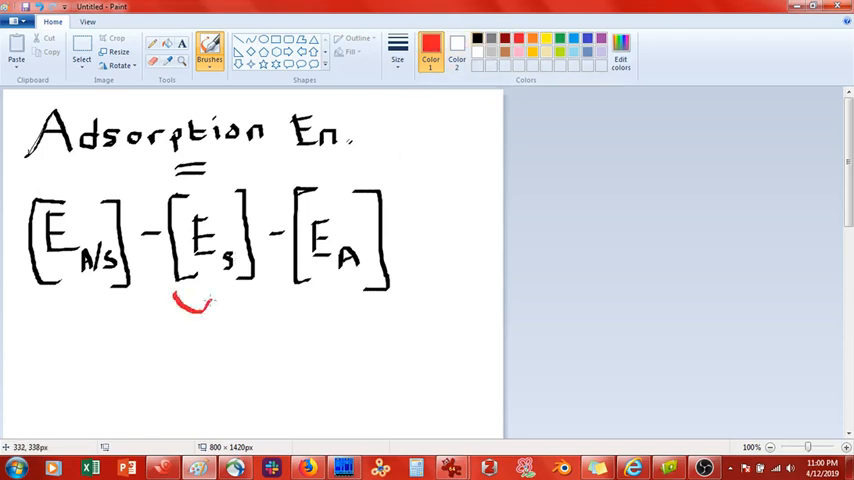
left_click_drag(175, 305, 355, 315)
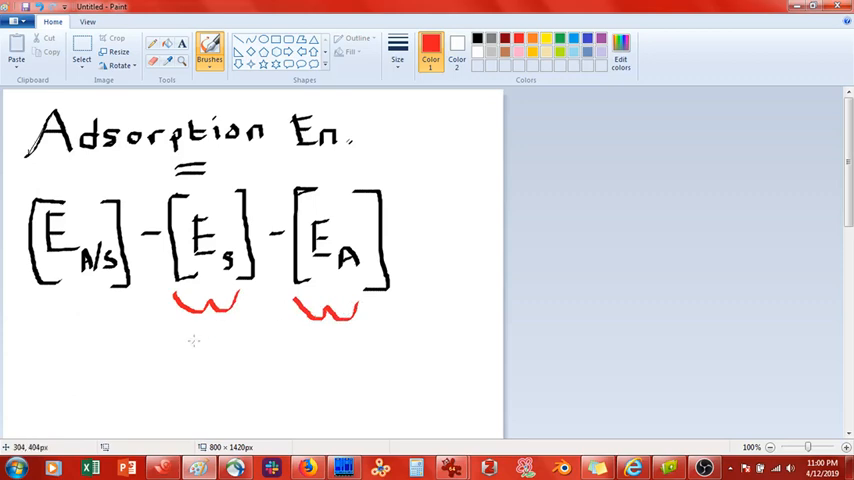
left_click_drag(60, 315, 110, 315)
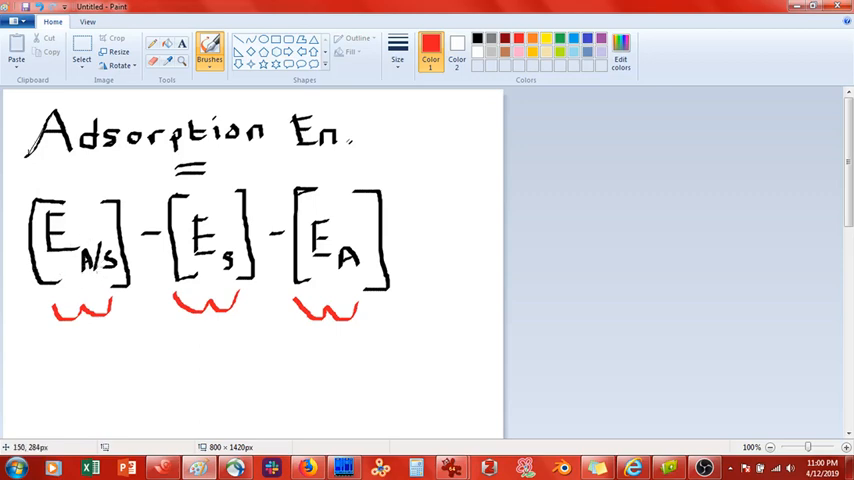
mouse_move(175, 337)
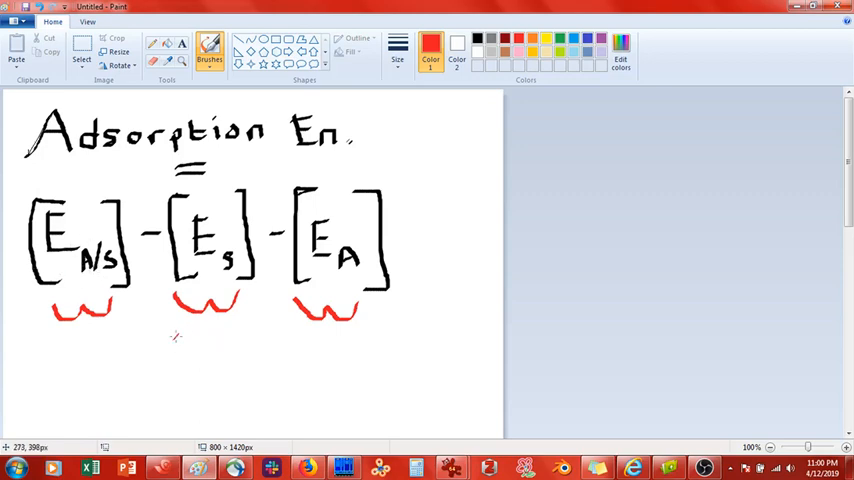
Write the red notes 'opt.' and 'all layers' beneath the E S term
left_click_drag(170, 335, 210, 345)
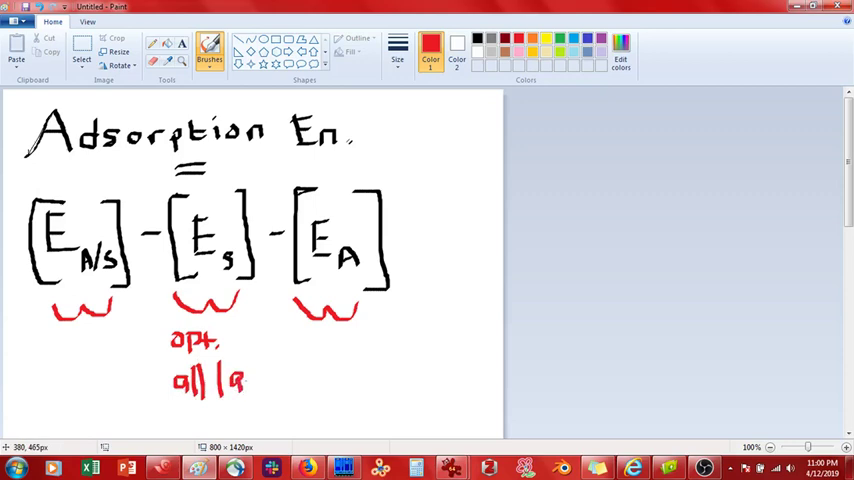
left_click_drag(245, 385, 285, 390)
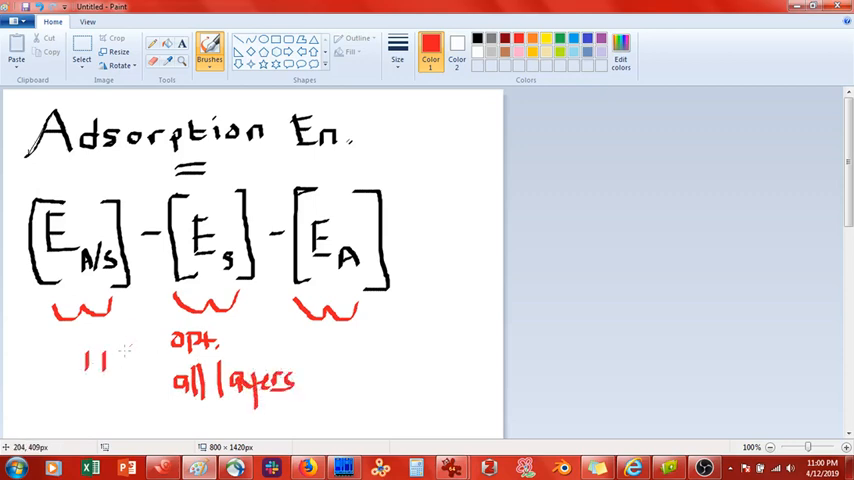
mouse_move(156, 314)
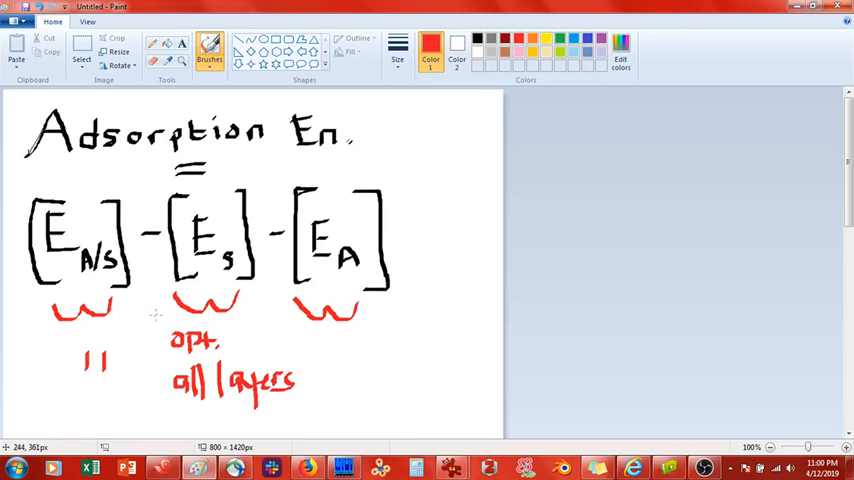
mouse_move(212, 196)
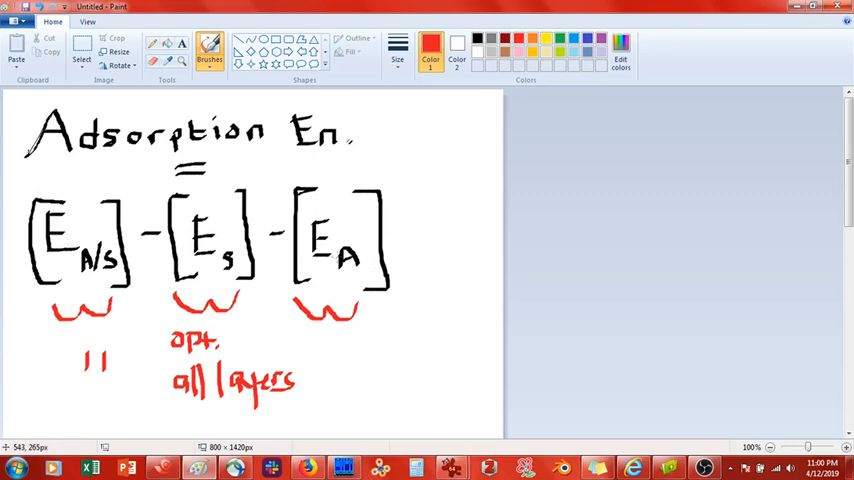
mouse_move(330, 270)
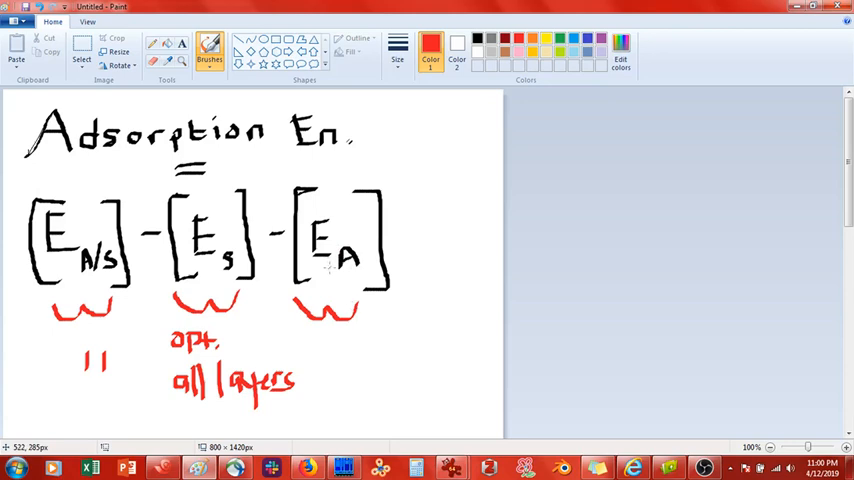
mouse_move(357, 343)
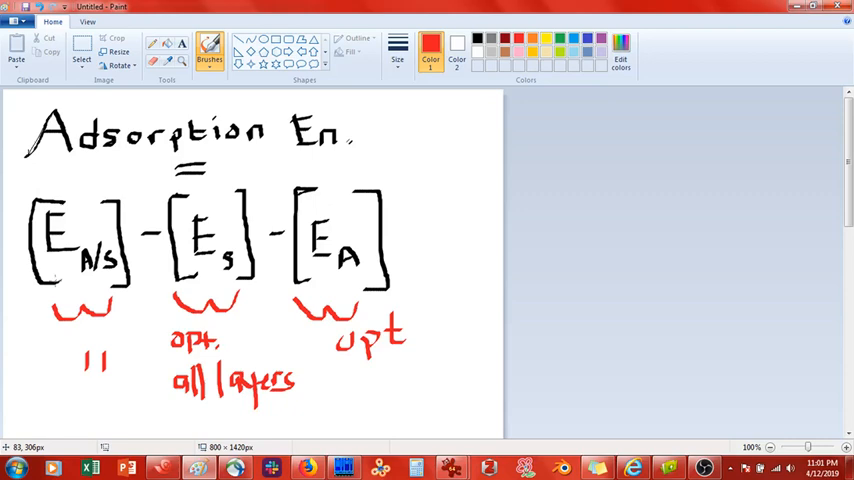
mouse_move(50, 278)
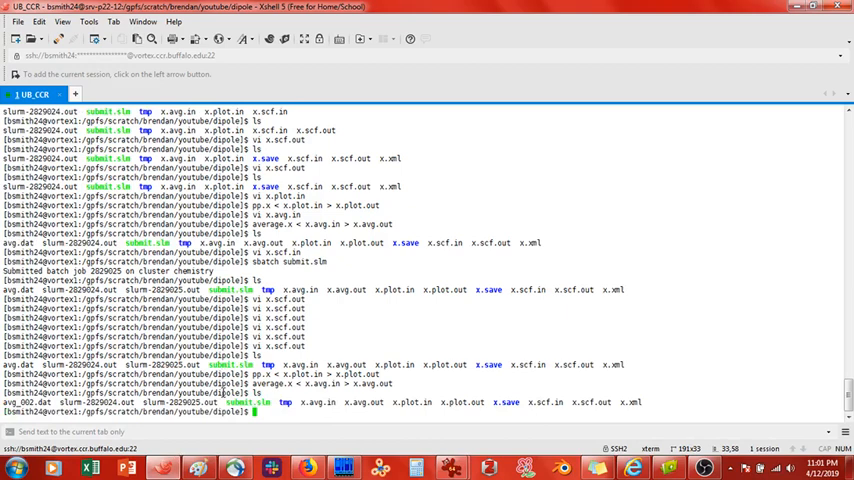
Have 'vi x.scf.in' typed at the dipole folder's prompt
type("vi x.scf.in")
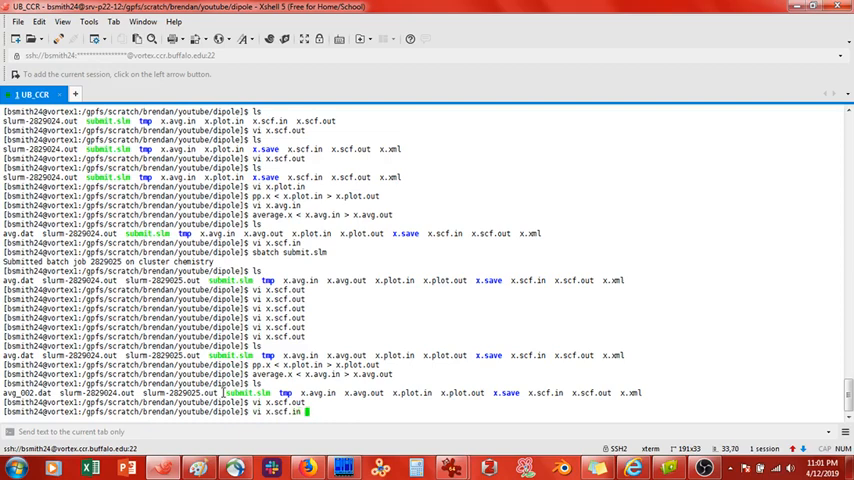
Open x.scf.in in vi and highlight the eopreg value 0.05
key("Return")
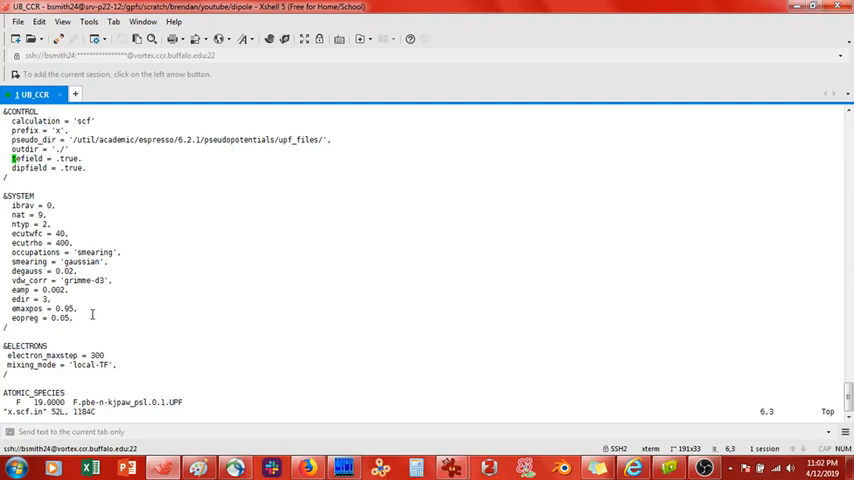
mouse_move(62, 308)
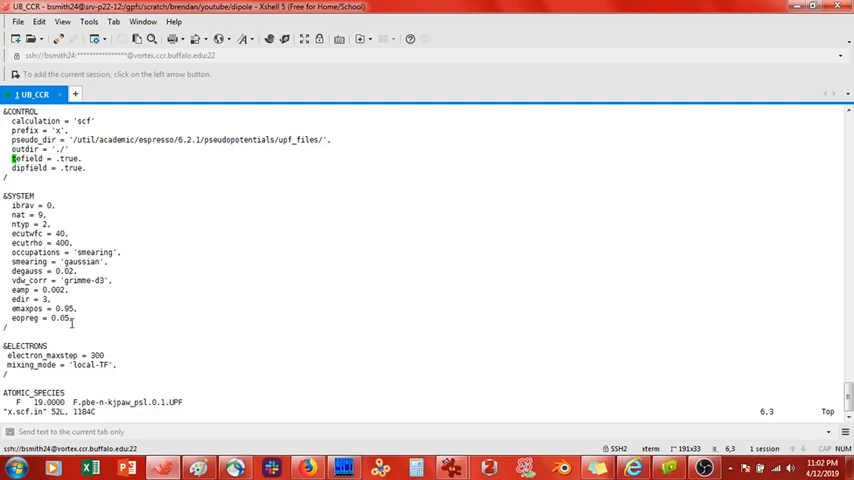
double_click(60, 318)
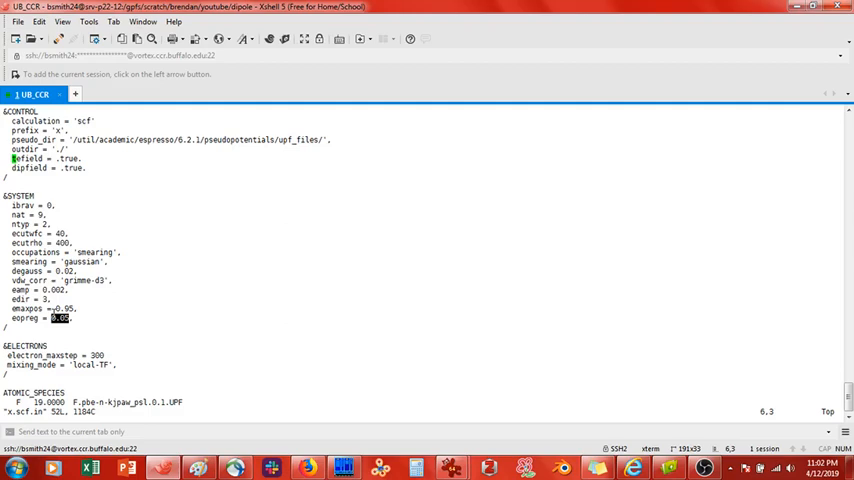
mouse_move(310, 106)
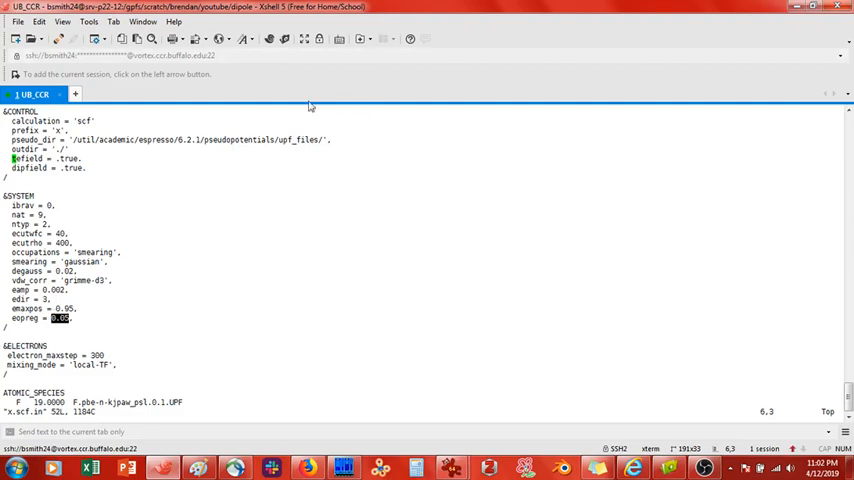